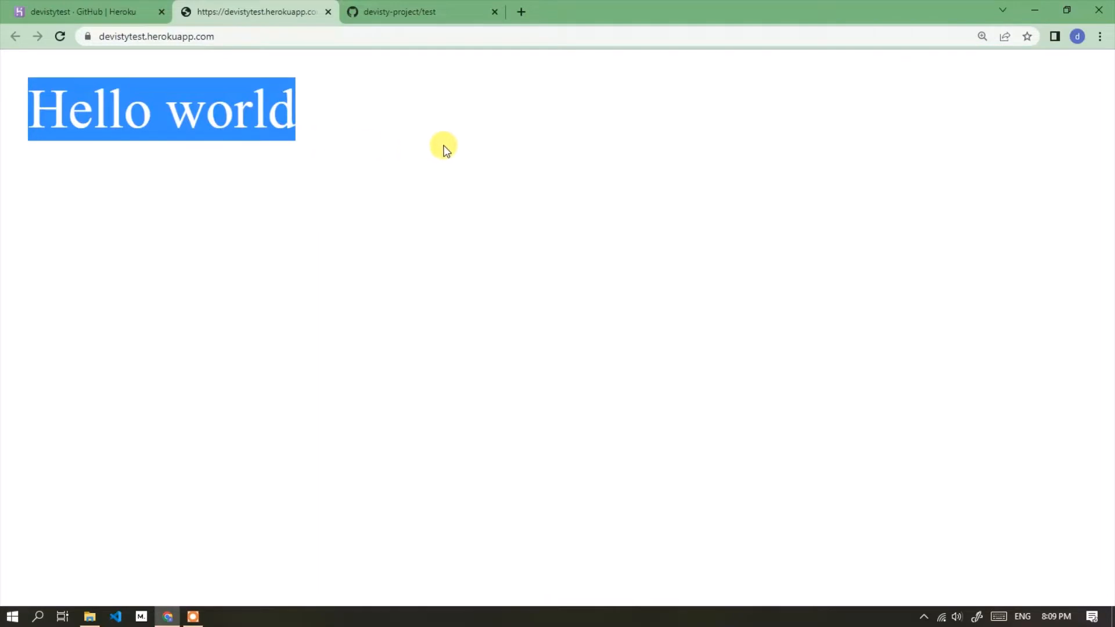
# Load devistytest.herokuapp.com/info.php to show the phpinfo page, then start a fresh browser window
pyautogui.write('https://devistytest.herokuapp.com/info')
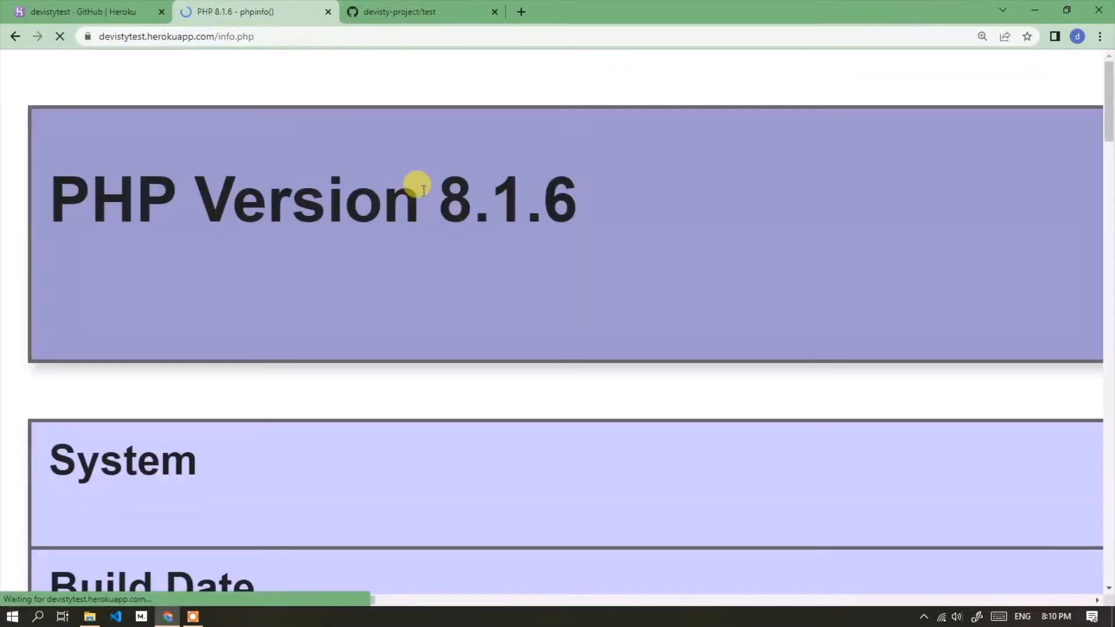
pyautogui.click(1100, 36)
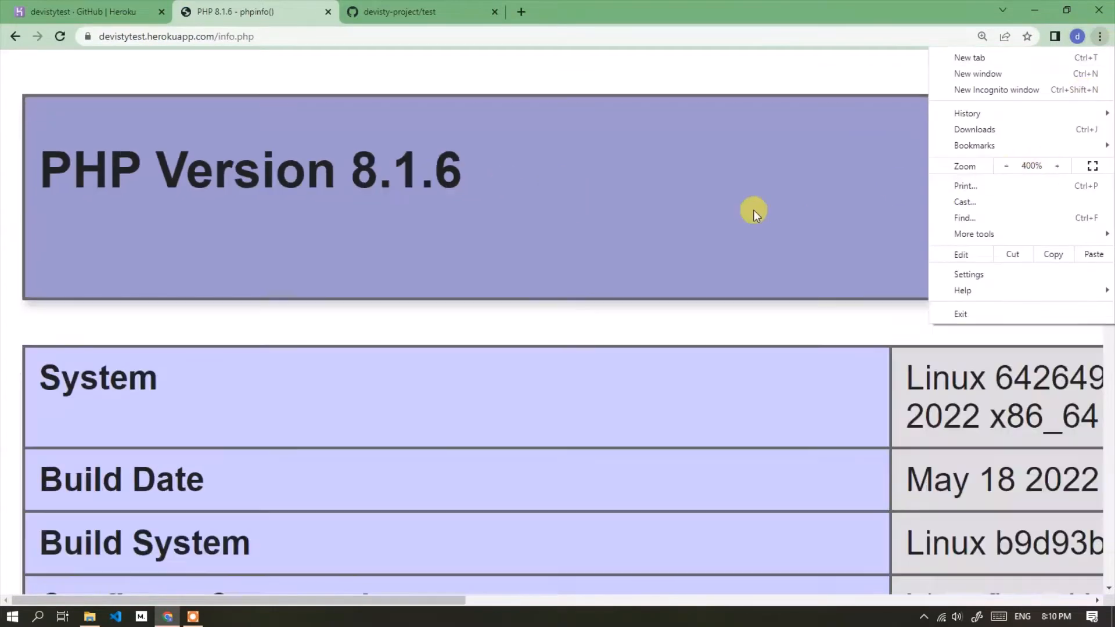
pyautogui.click(1005, 166)
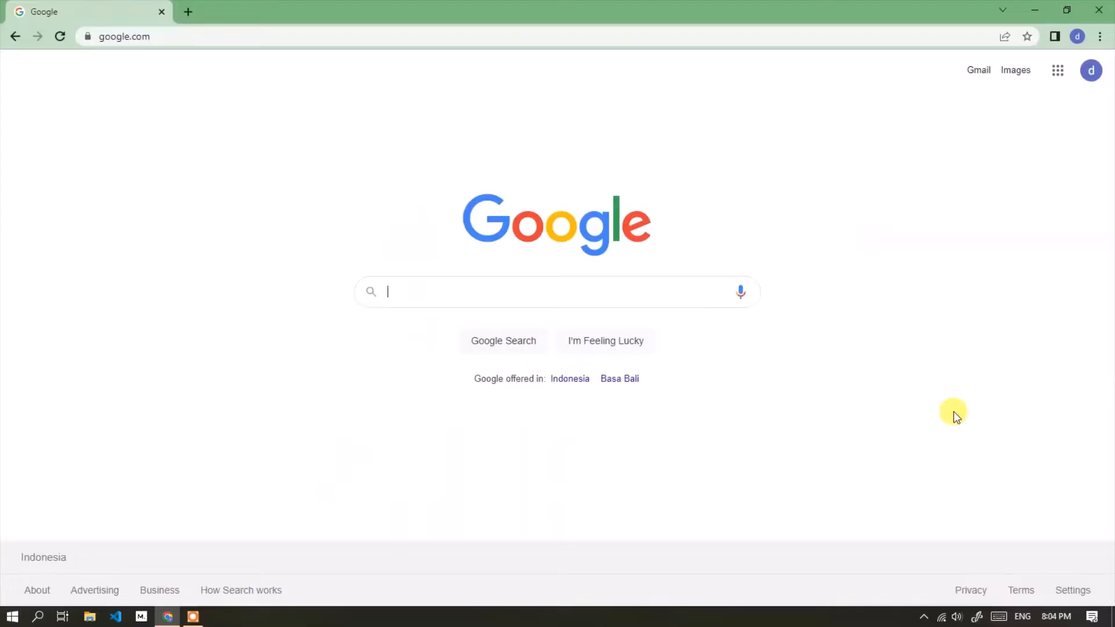
pyautogui.moveTo(791, 324)
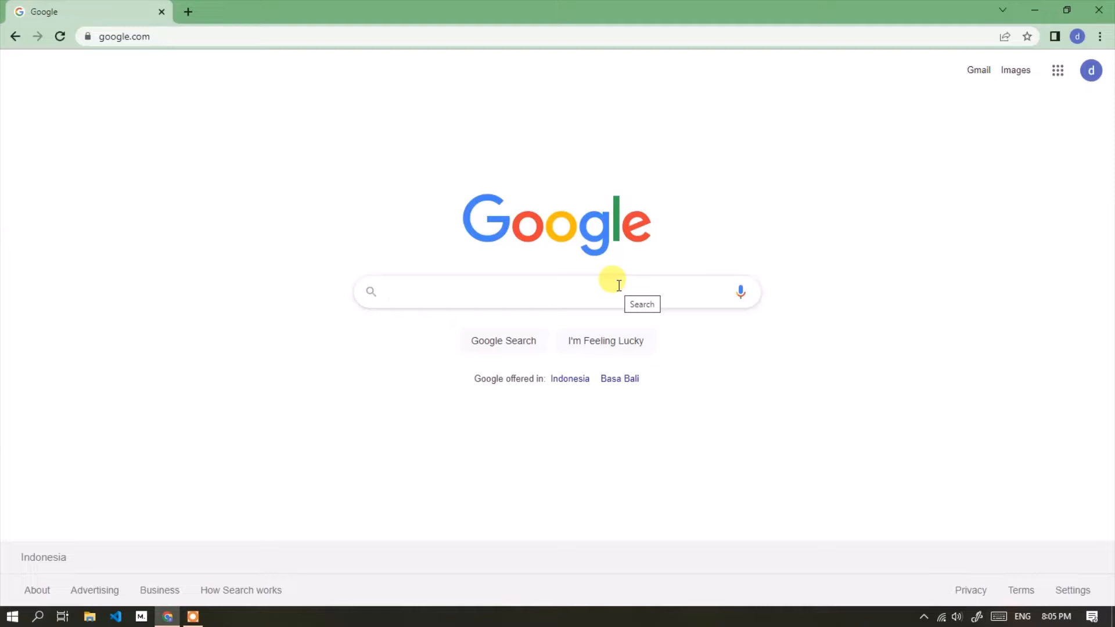
pyautogui.moveTo(460, 298)
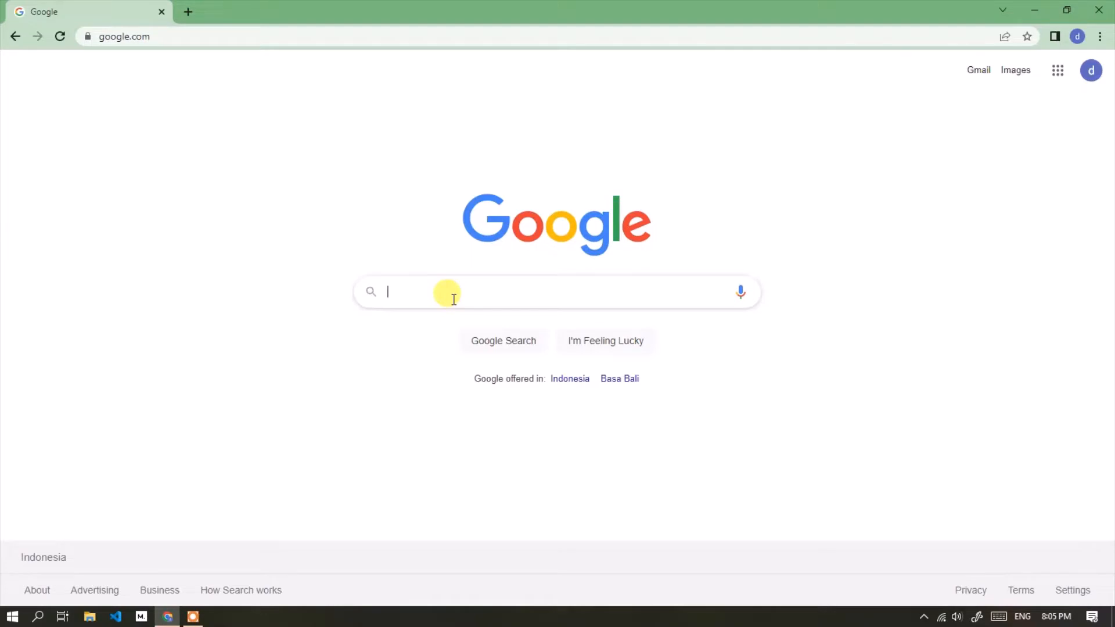
# Search Google for 'heroku' and go to the Heroku: Cloud Application Platform site
pyautogui.write('heroku')
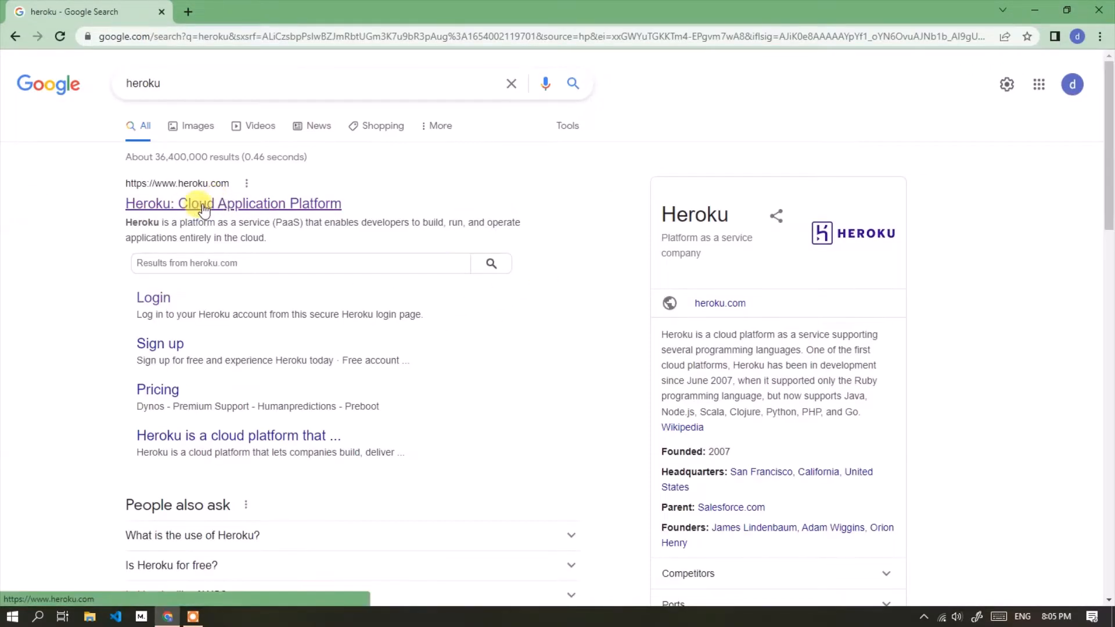
pyautogui.click(232, 203)
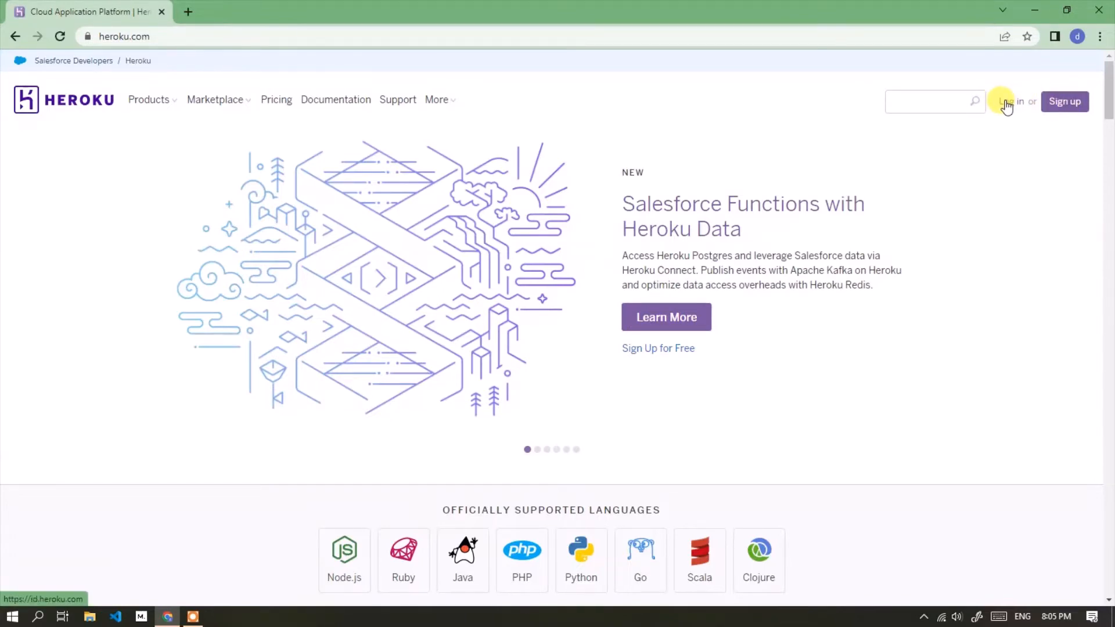
# Log in to Heroku with the saved credentials and reach the personal apps dashboard
pyautogui.click(1005, 101)
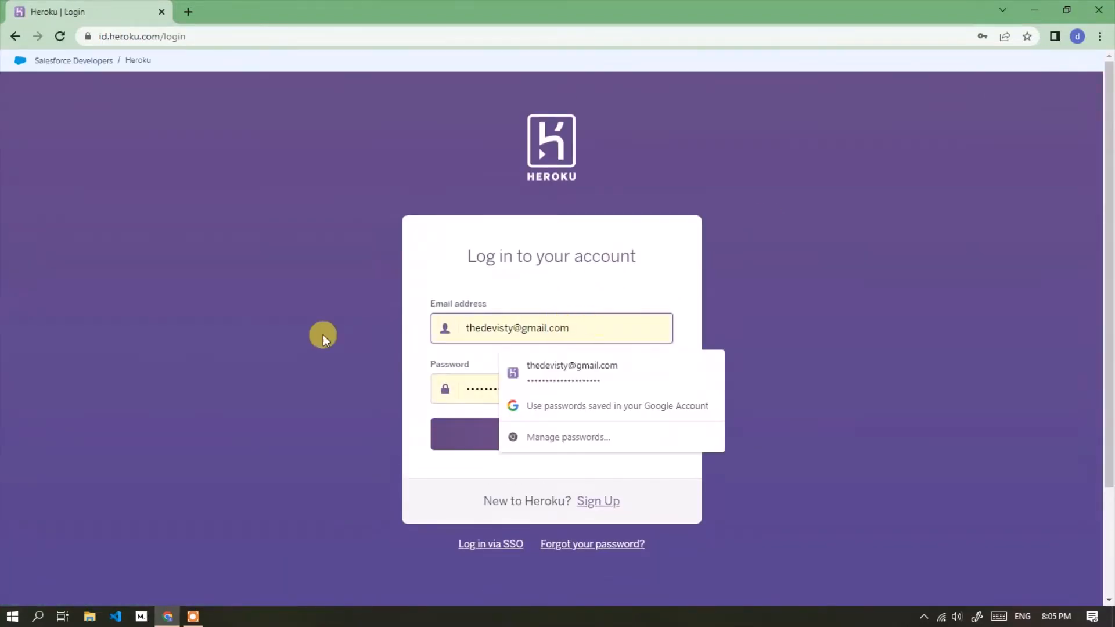
pyautogui.click(551, 433)
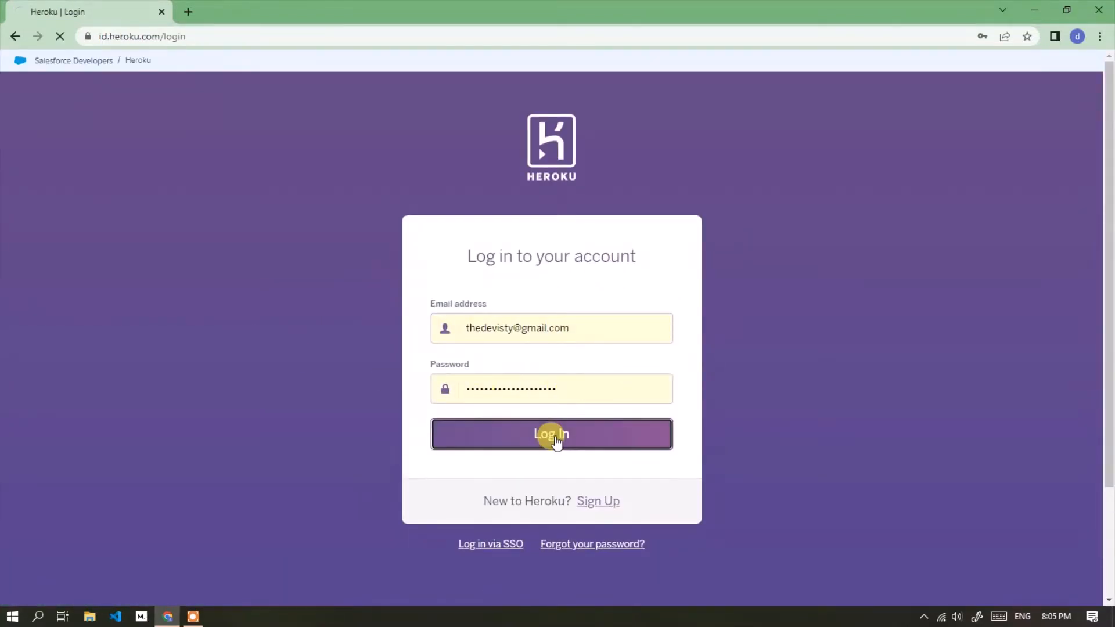
pyautogui.click(551, 434)
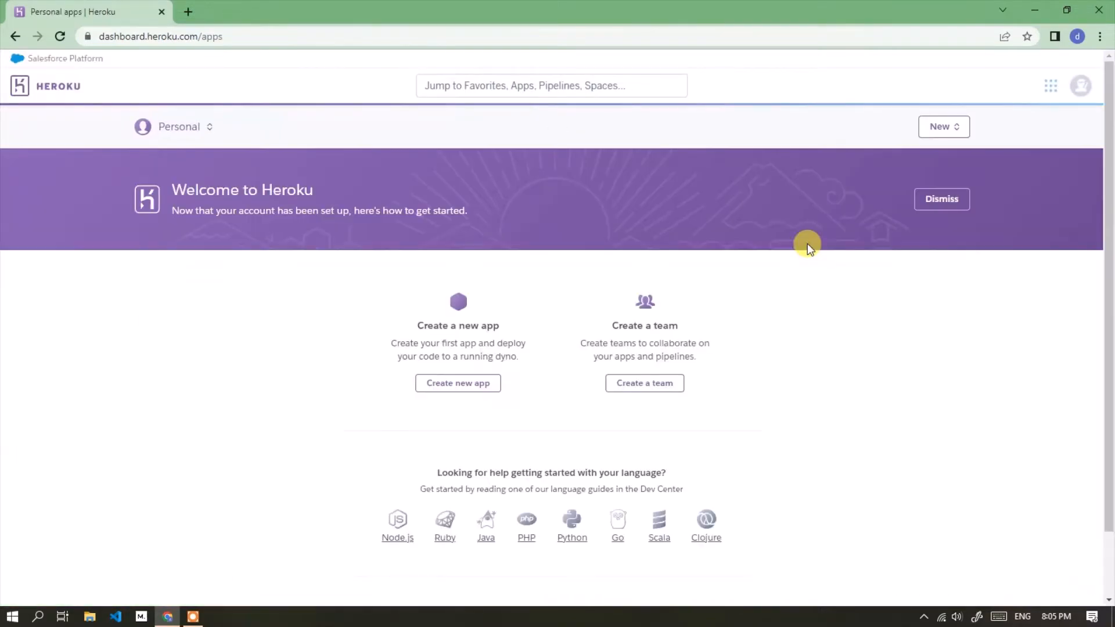
pyautogui.moveTo(637, 405)
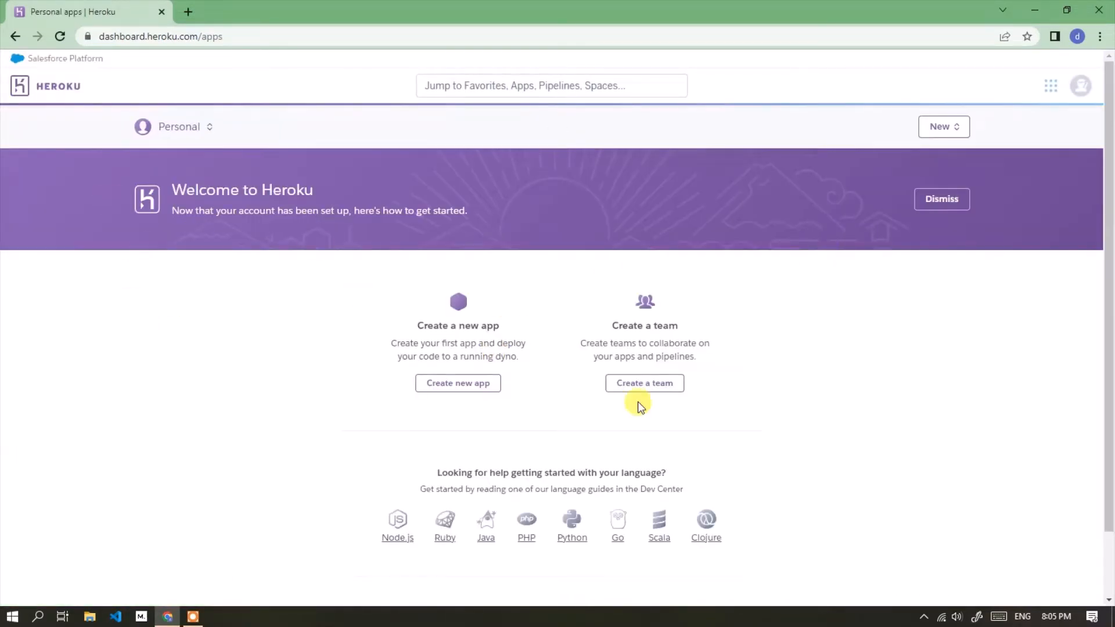
pyautogui.moveTo(708, 299)
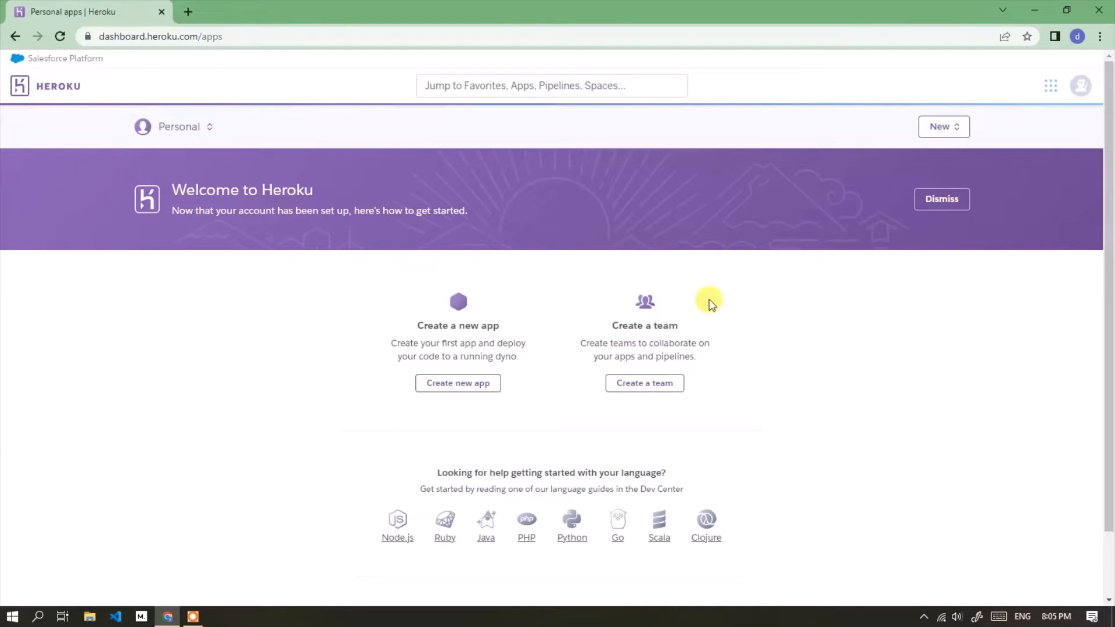
# Create a new Heroku app named devistytest in the United States region
pyautogui.click(943, 127)
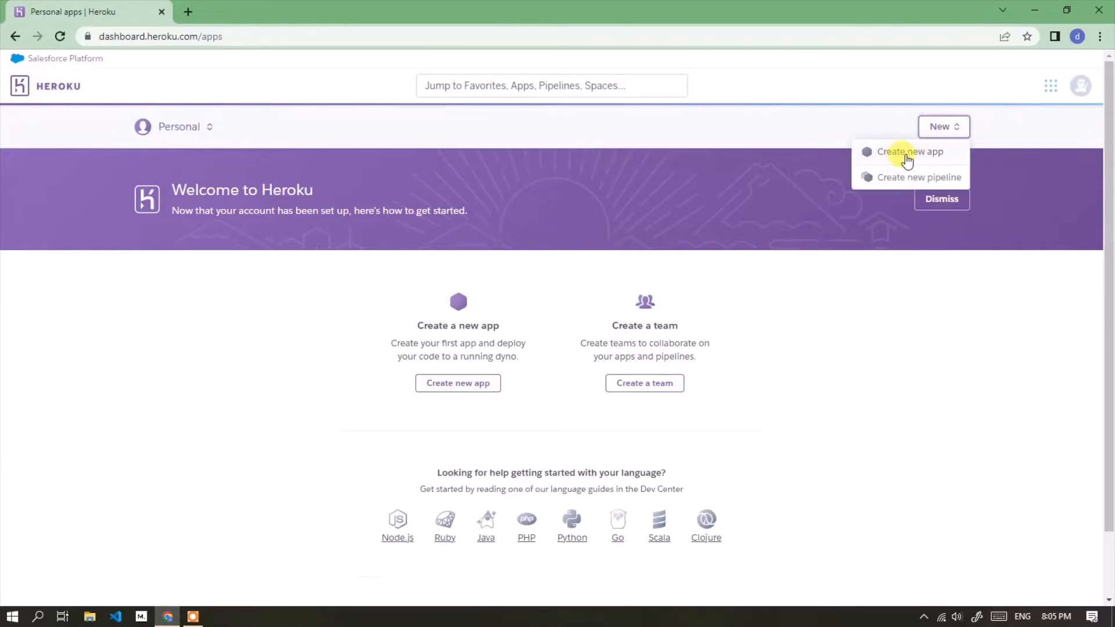
pyautogui.click(908, 151)
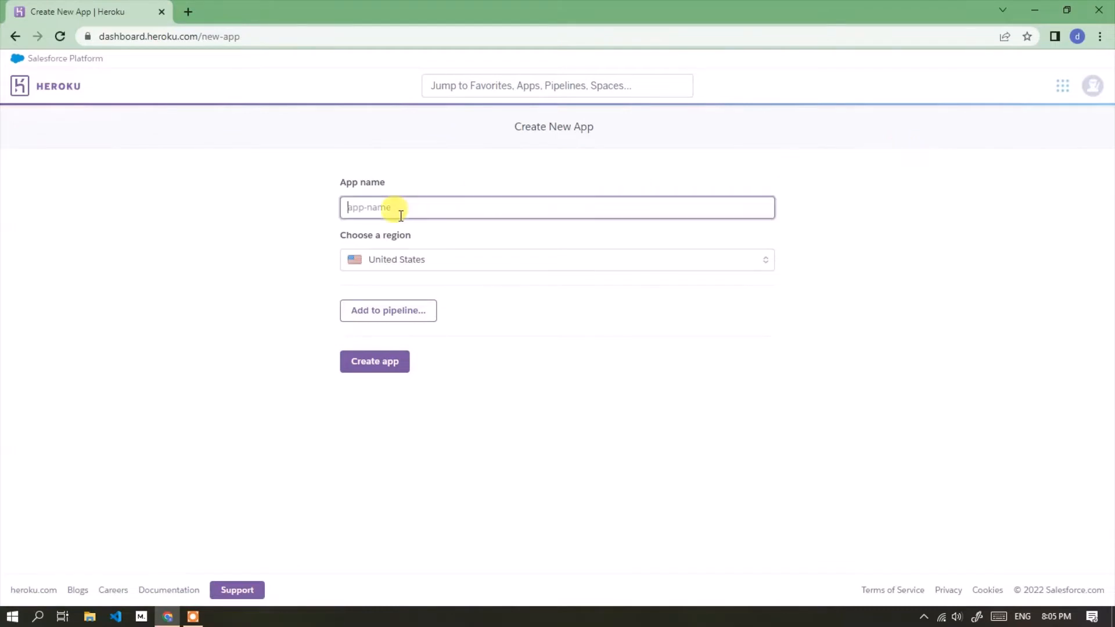
pyautogui.write('de')
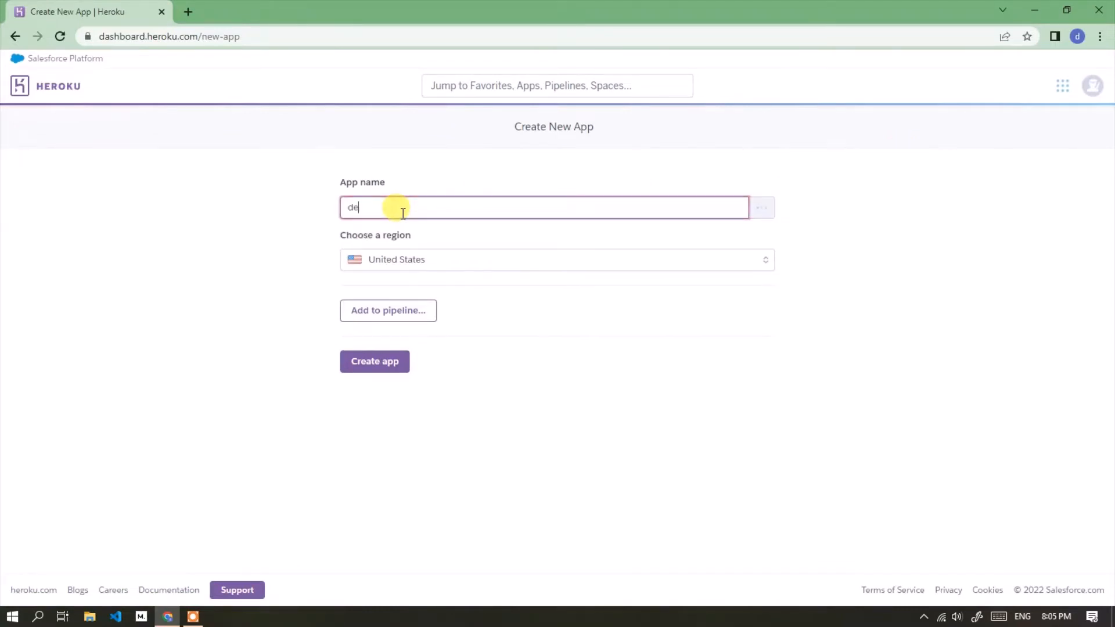
pyautogui.write('vistytest')
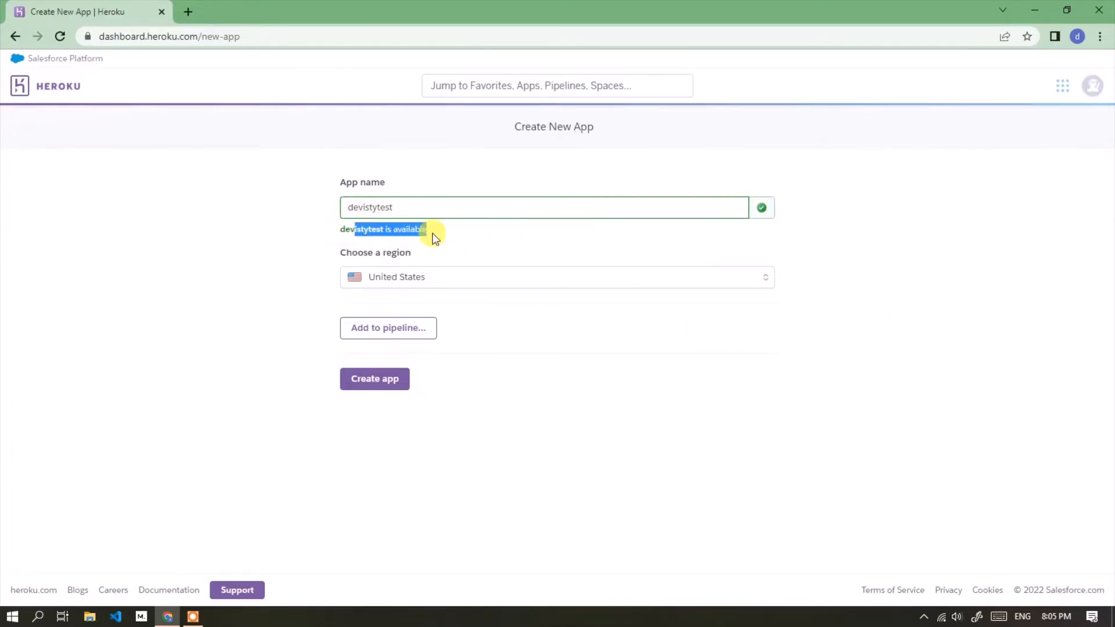
pyautogui.click(557, 276)
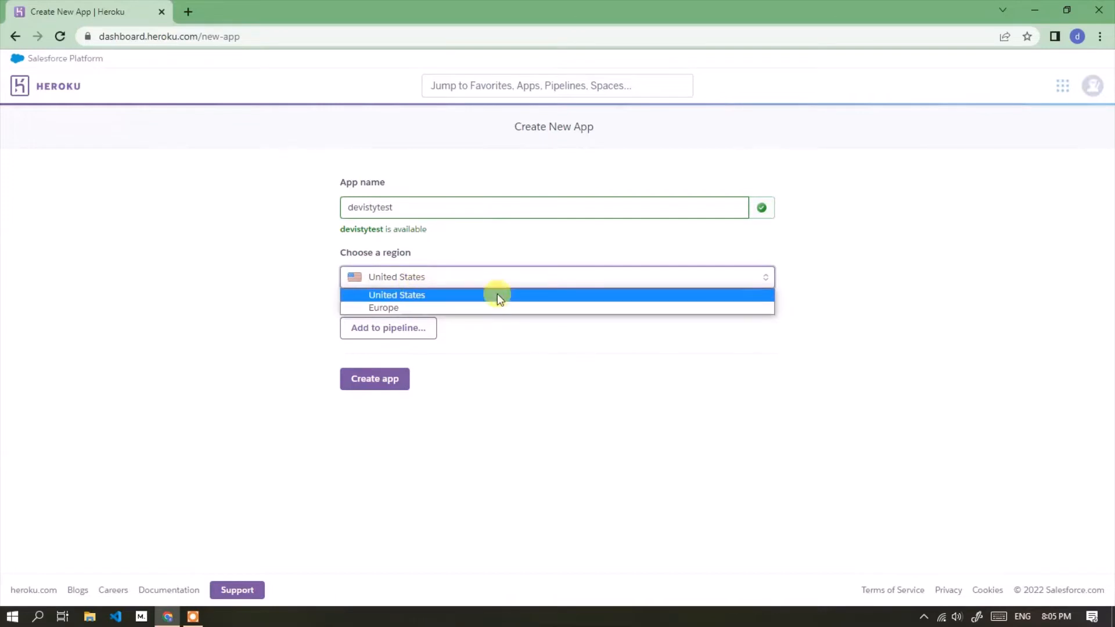
pyautogui.click(397, 295)
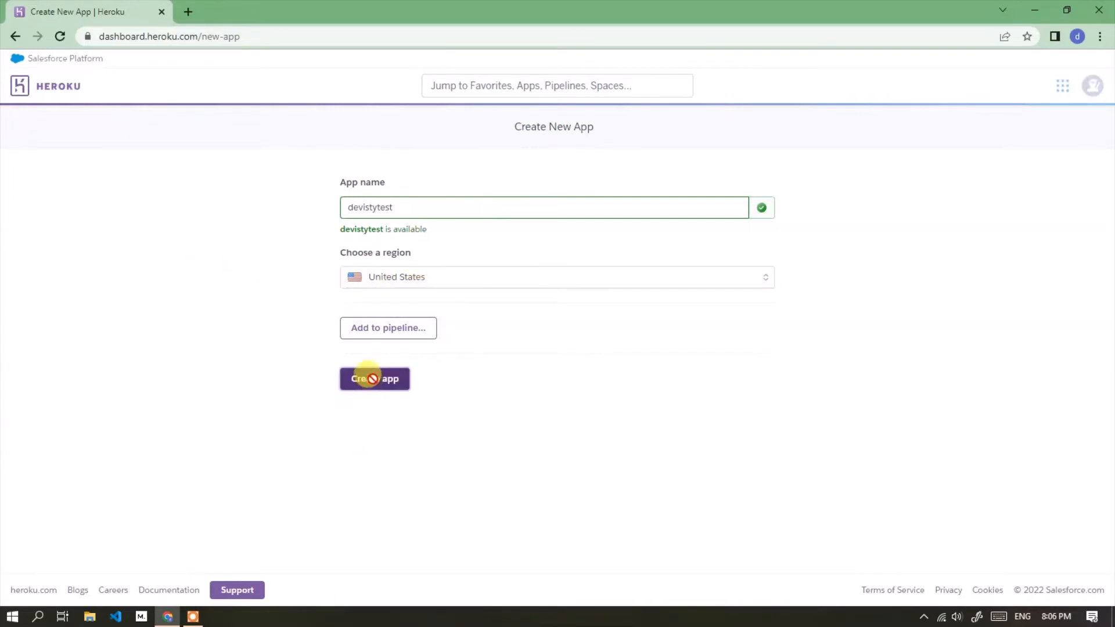
pyautogui.click(374, 378)
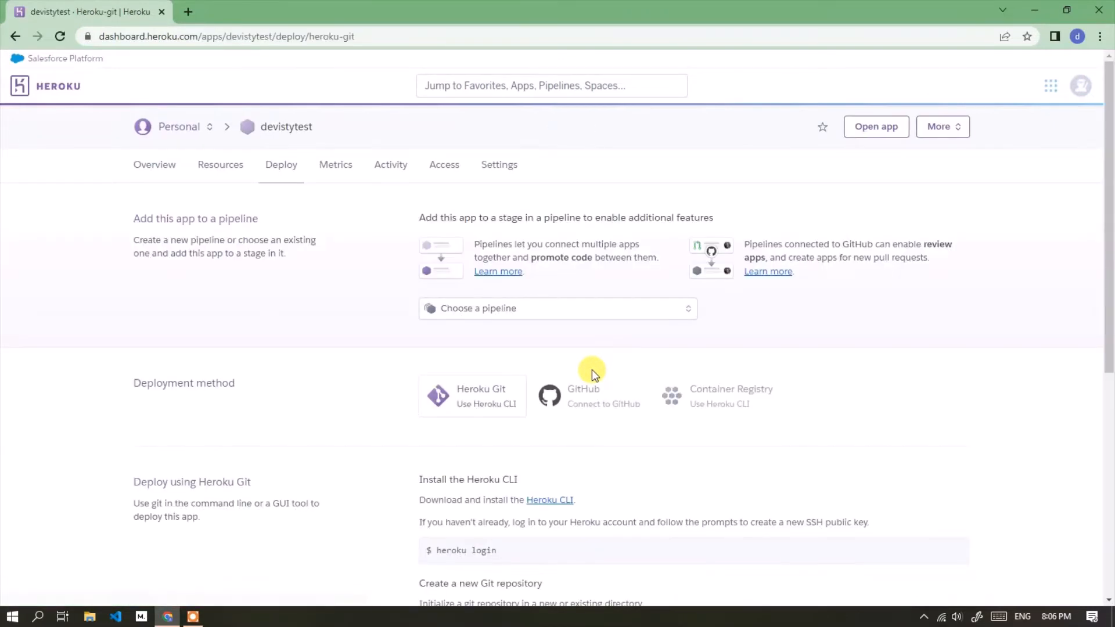
pyautogui.moveTo(626, 397)
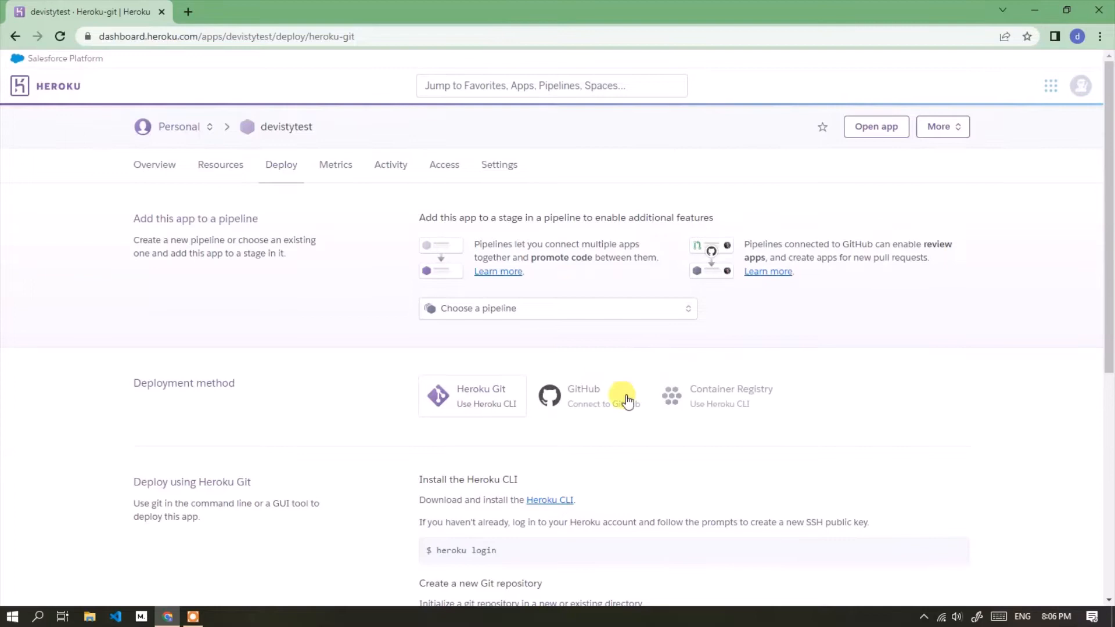
pyautogui.moveTo(375, 394)
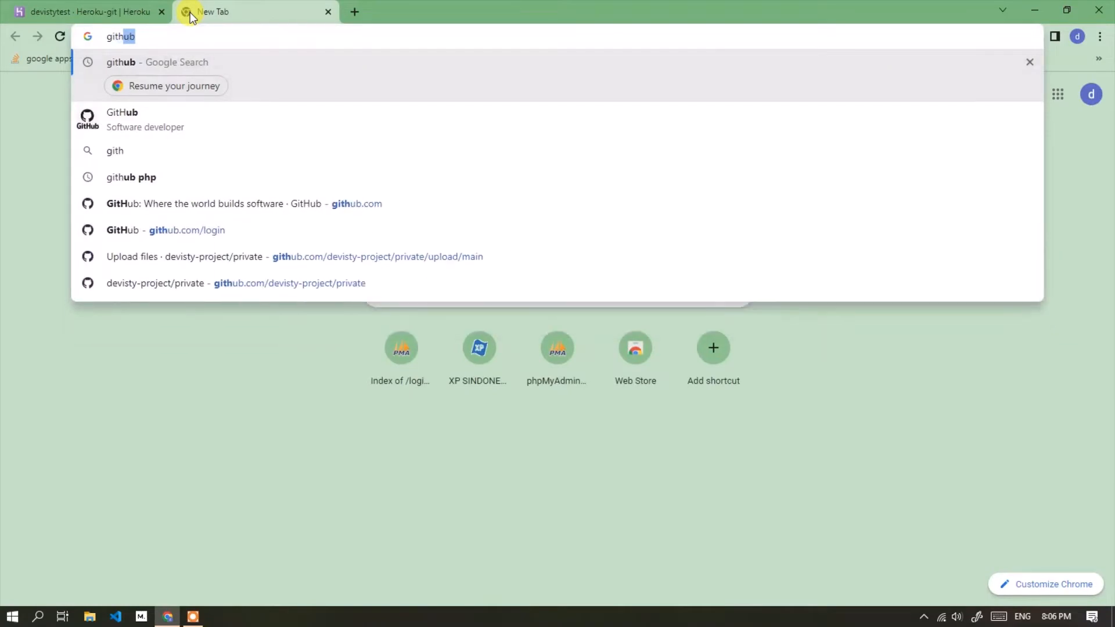
# Search for github and go to the GitHub website from the results
pyautogui.press('Return')
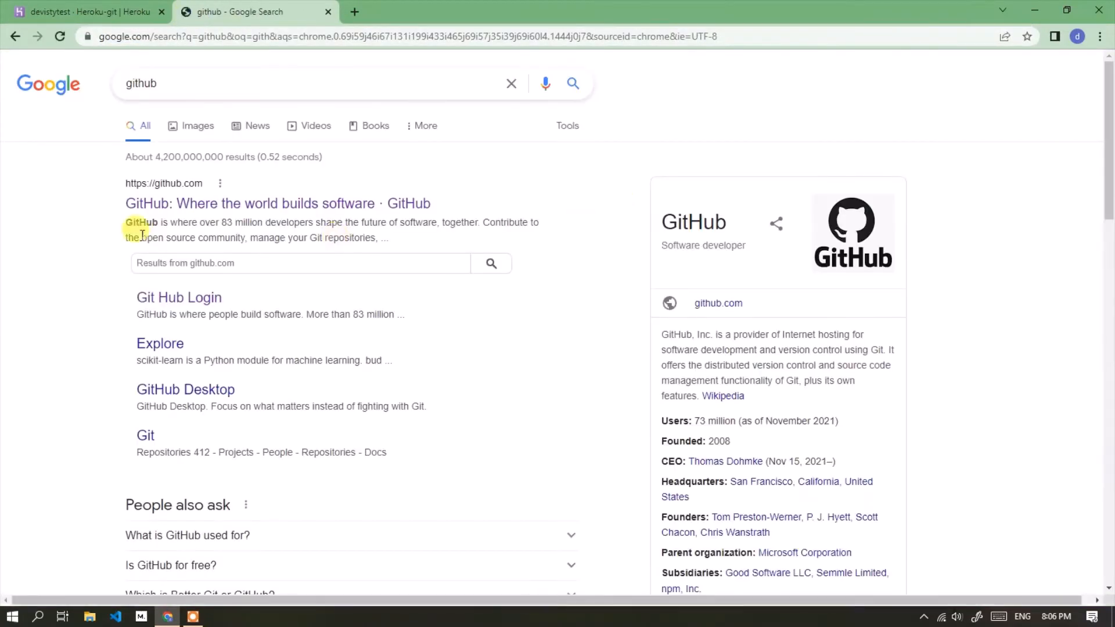
pyautogui.click(277, 203)
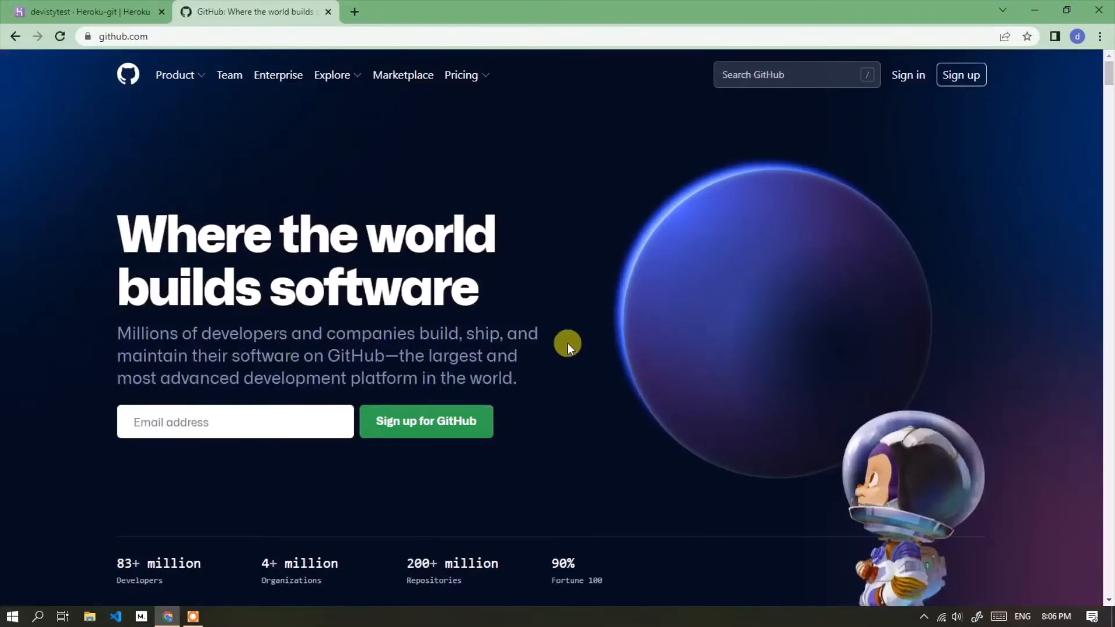
pyautogui.moveTo(907, 74)
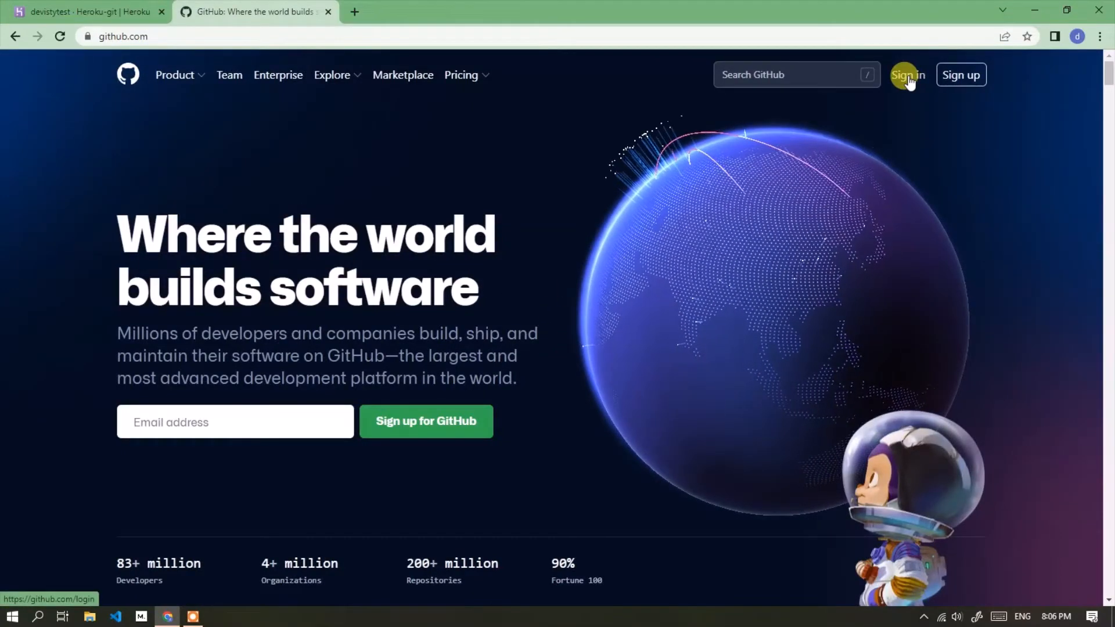
pyautogui.click(907, 74)
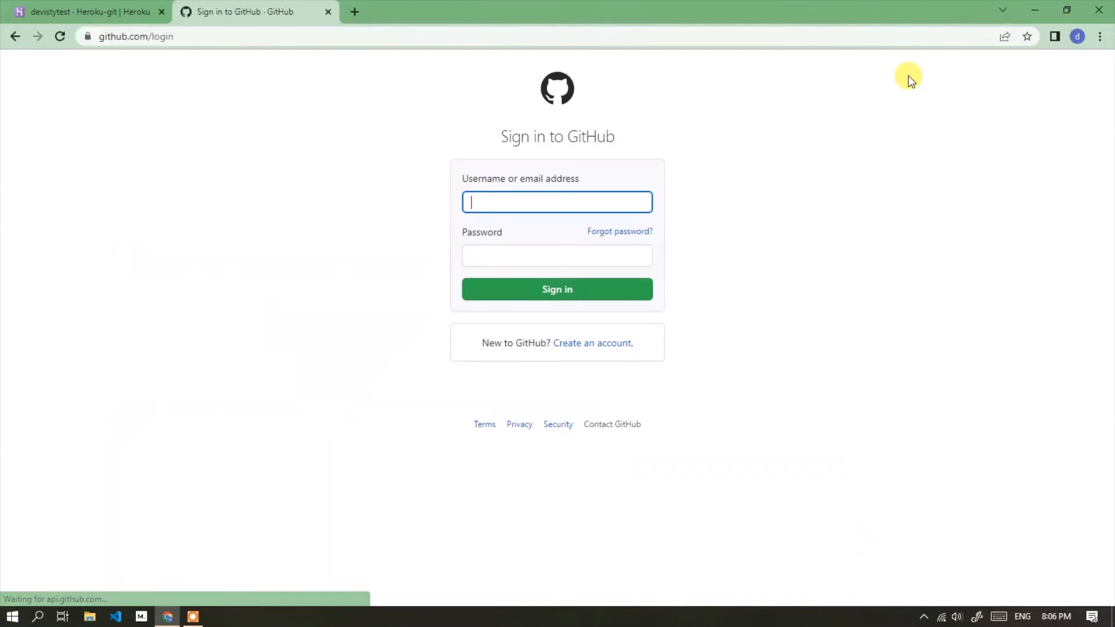
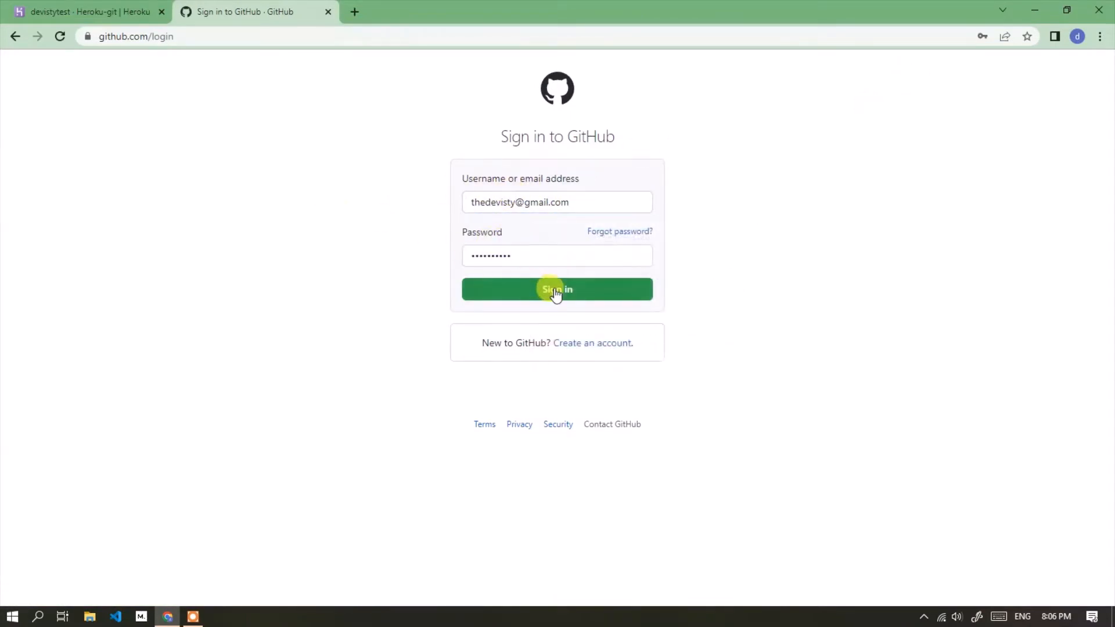
pyautogui.click(556, 289)
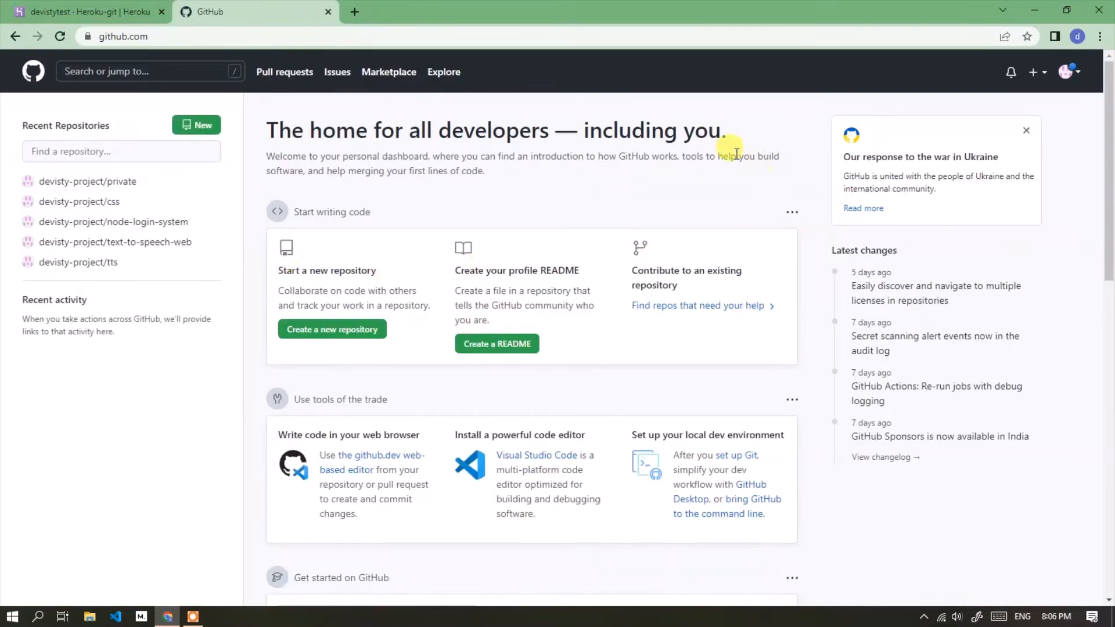
pyautogui.moveTo(1046, 74)
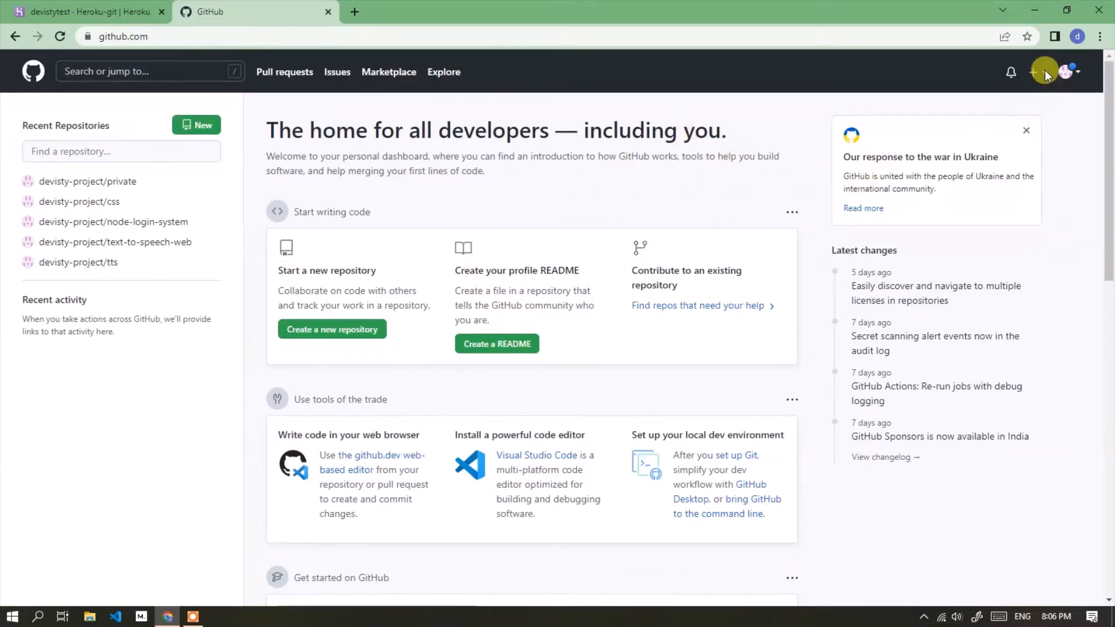
# Start a new GitHub repository and name it 'test'
pyautogui.click(1035, 70)
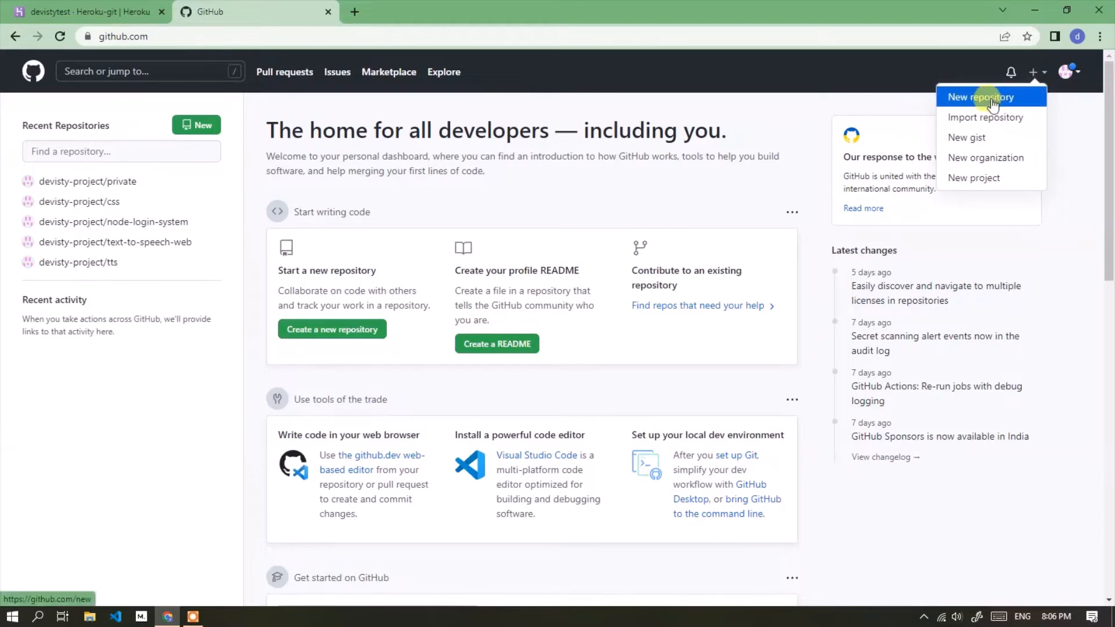
pyautogui.click(980, 97)
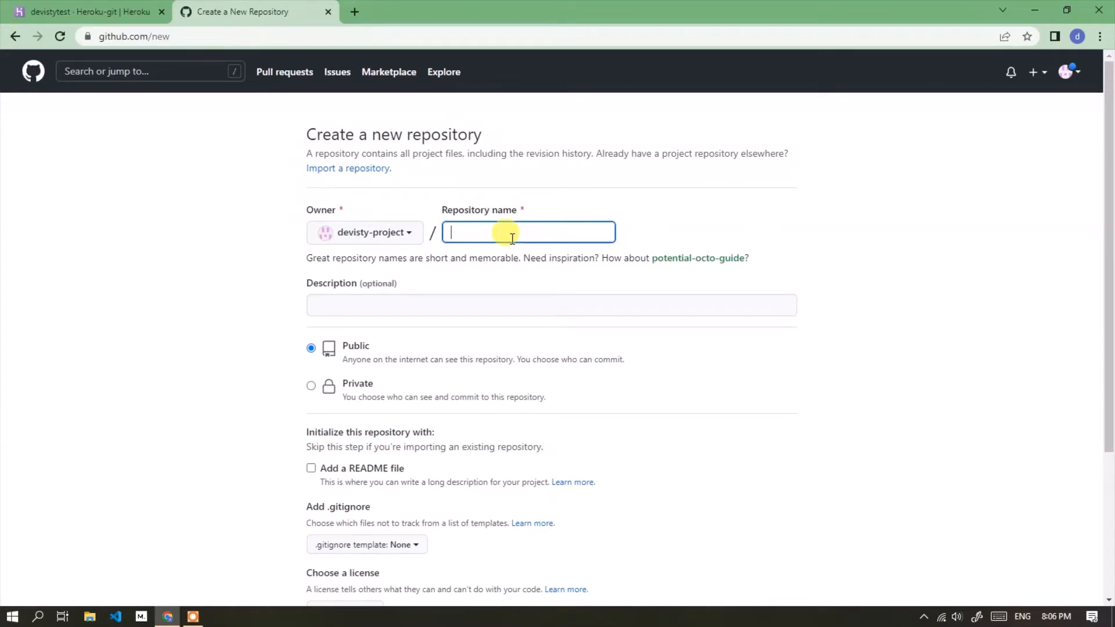
pyautogui.write('test')
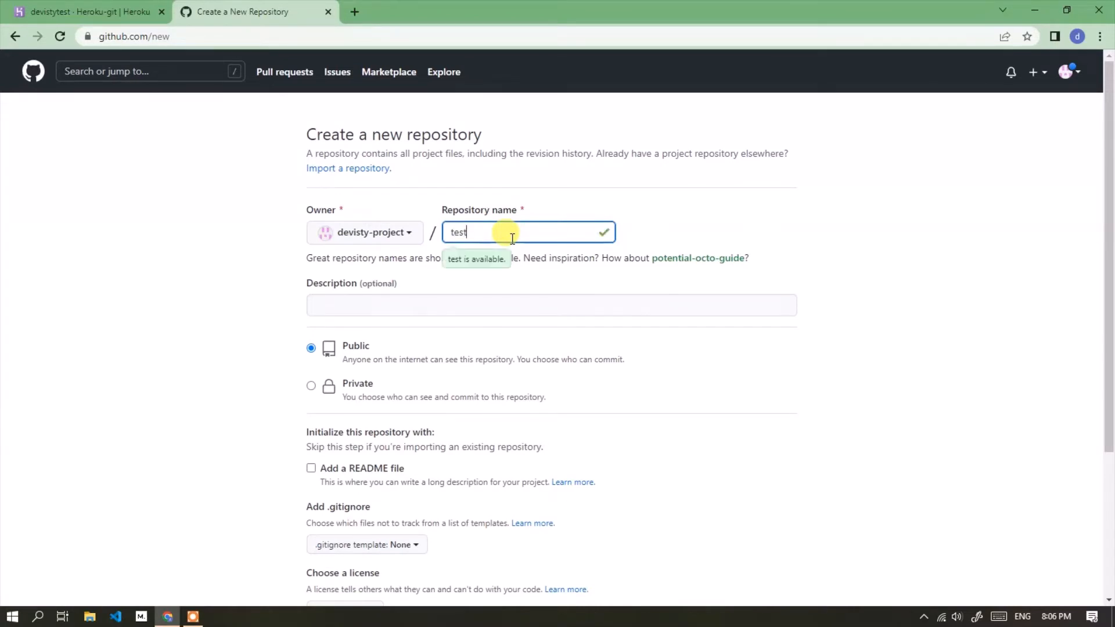
pyautogui.moveTo(311, 385)
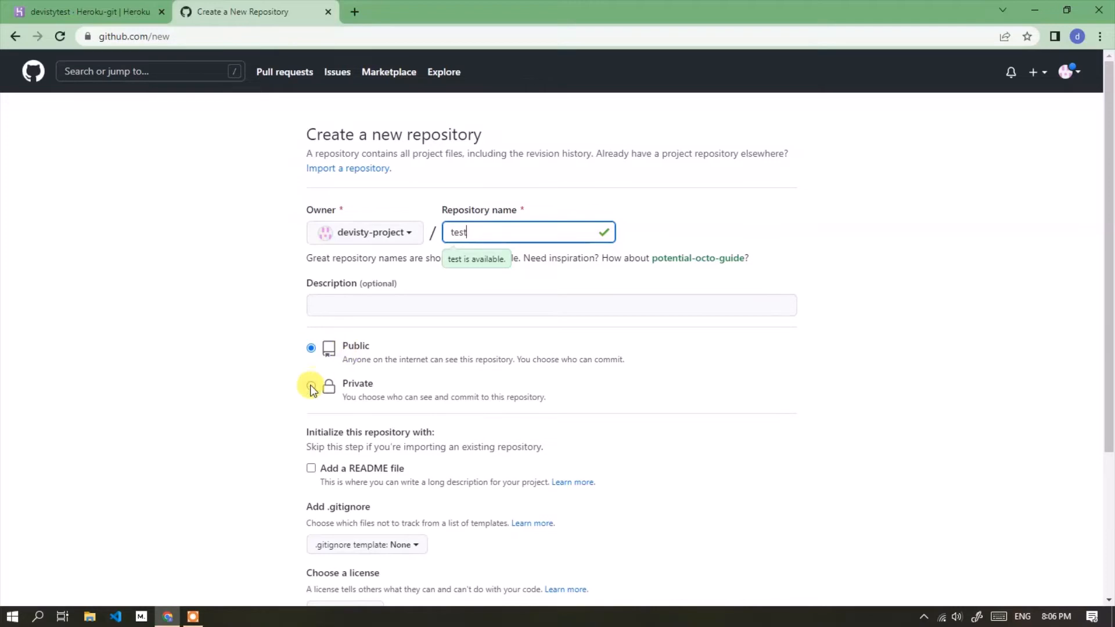
# Make the repository private, initialize it with a README file, and create it
pyautogui.click(311, 386)
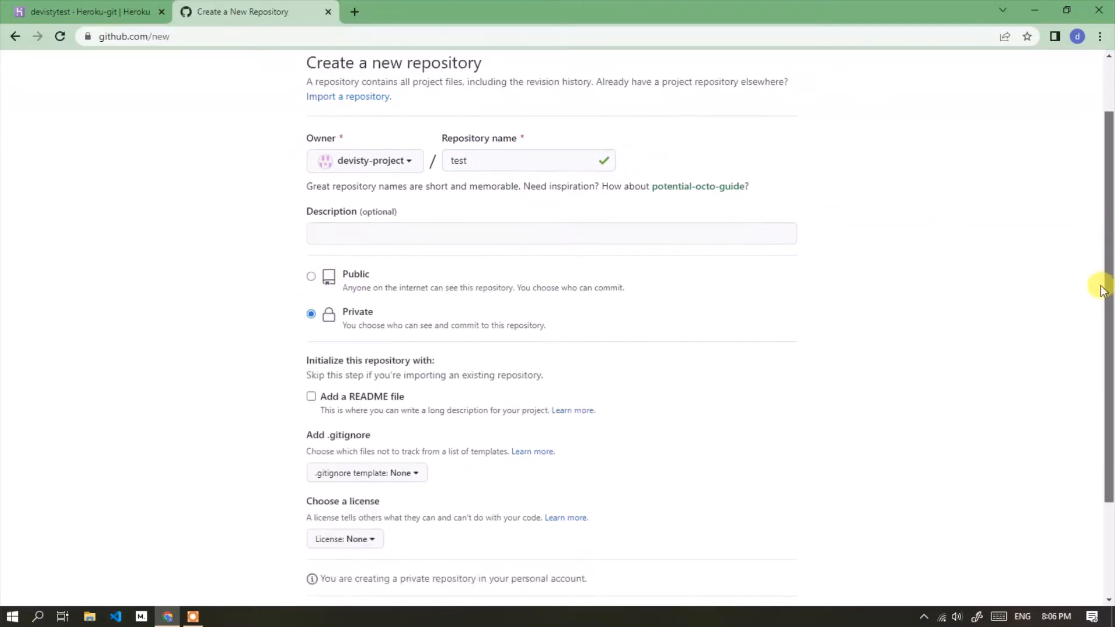
pyautogui.scroll(-3)
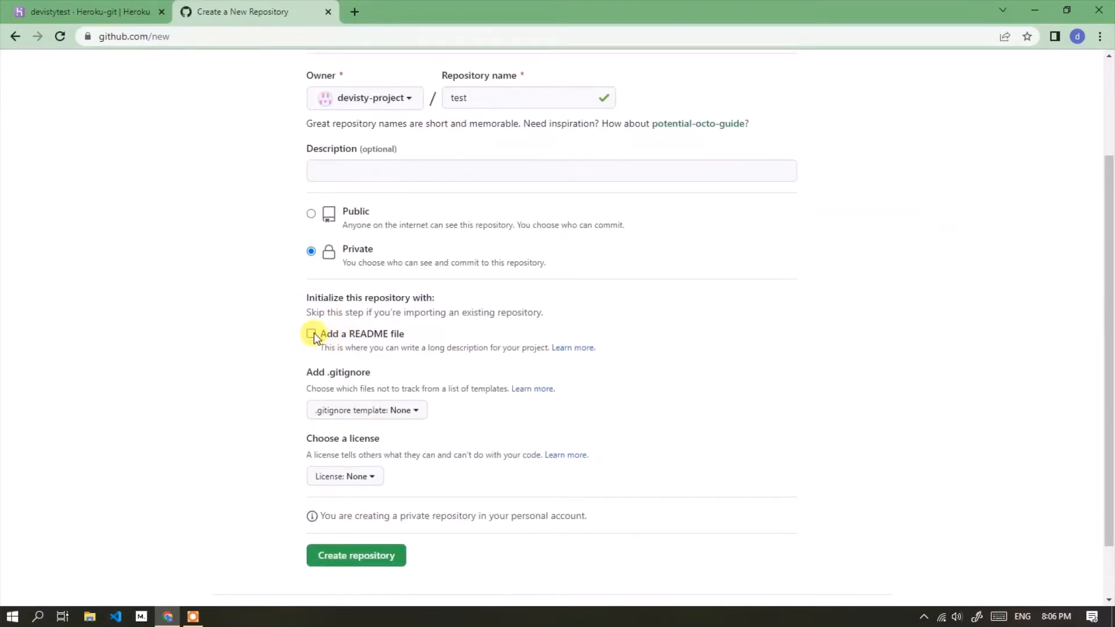
pyautogui.click(311, 333)
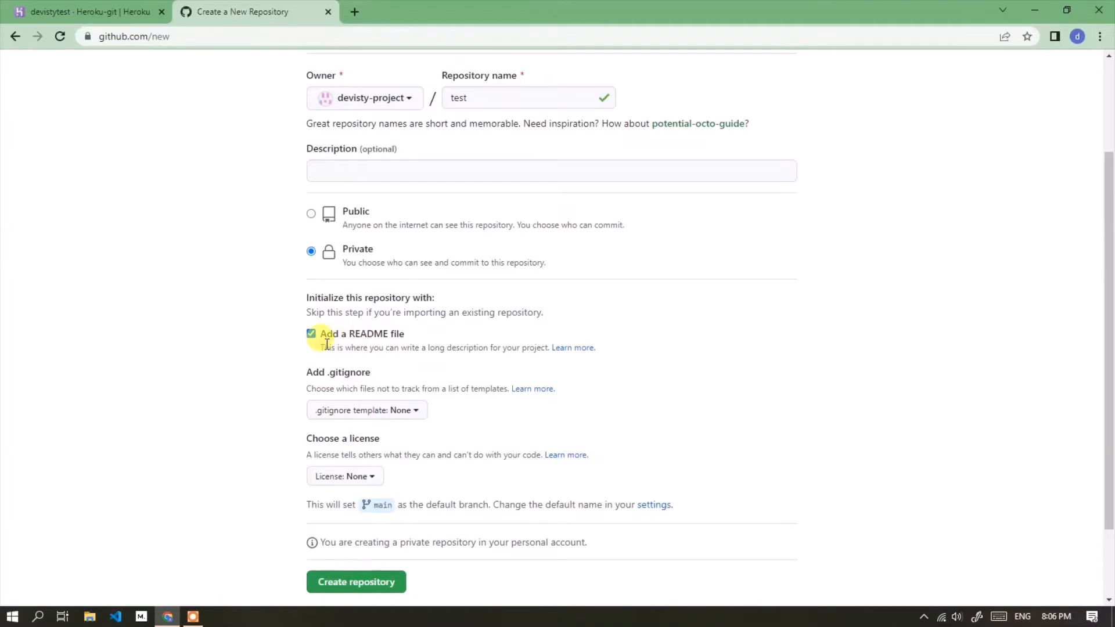
pyautogui.scroll(-3)
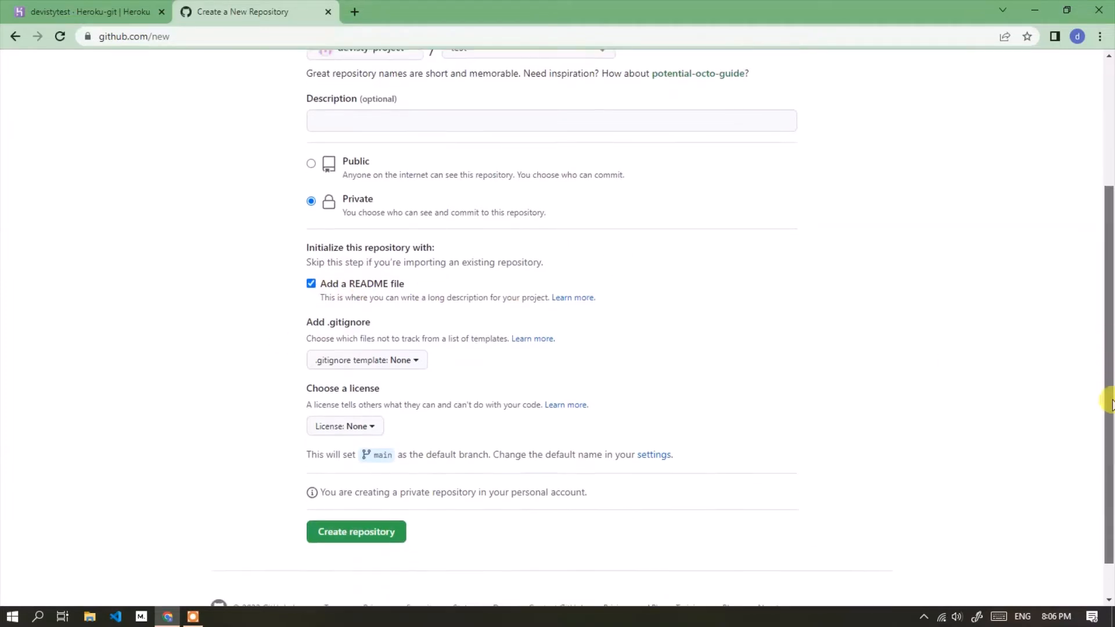
pyautogui.click(355, 530)
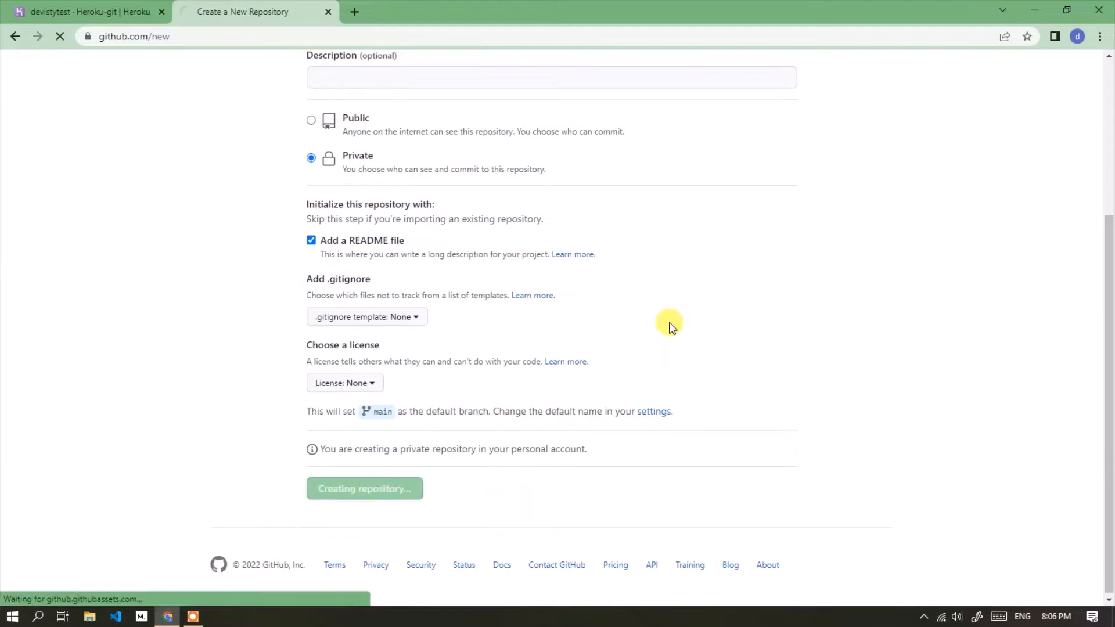
pyautogui.click(363, 489)
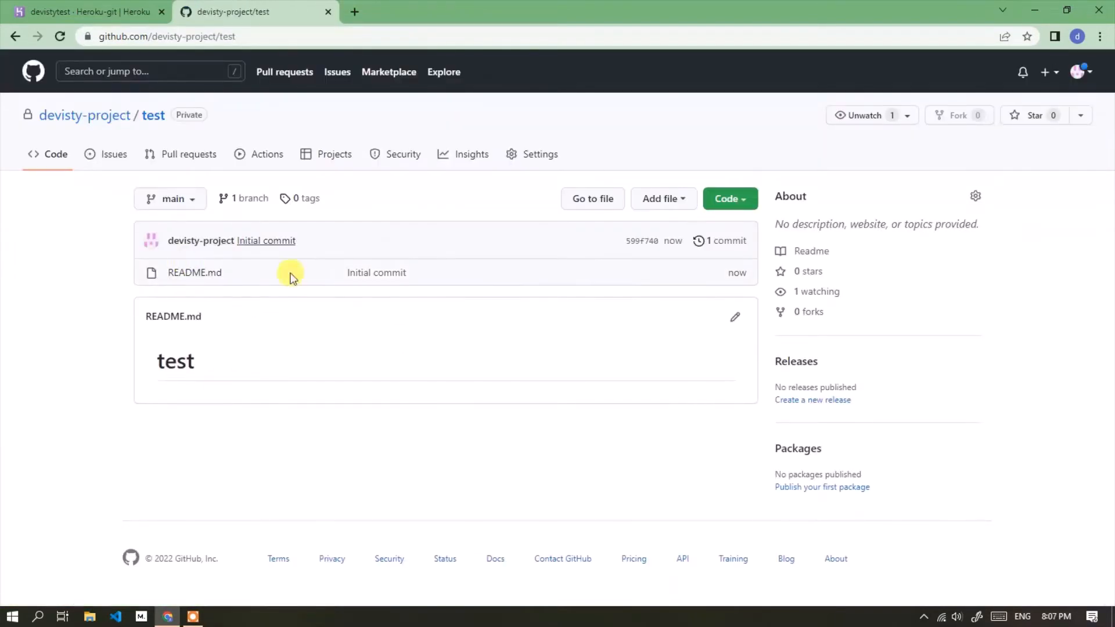
pyautogui.moveTo(244, 365)
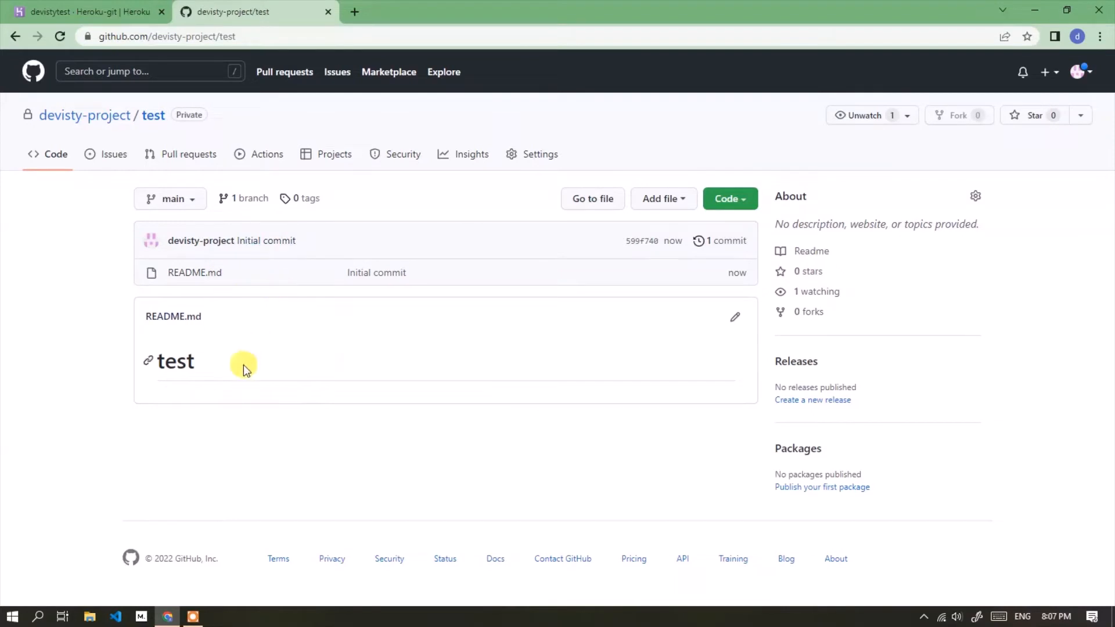
# Start a new file in the test repository named index.php
pyautogui.click(662, 199)
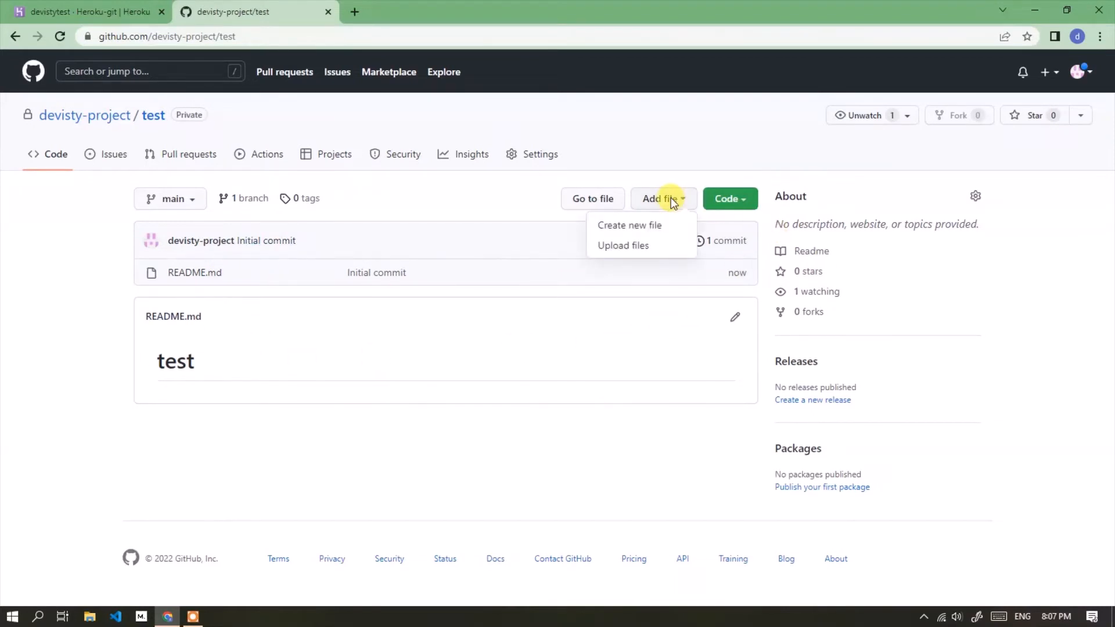
pyautogui.moveTo(630, 224)
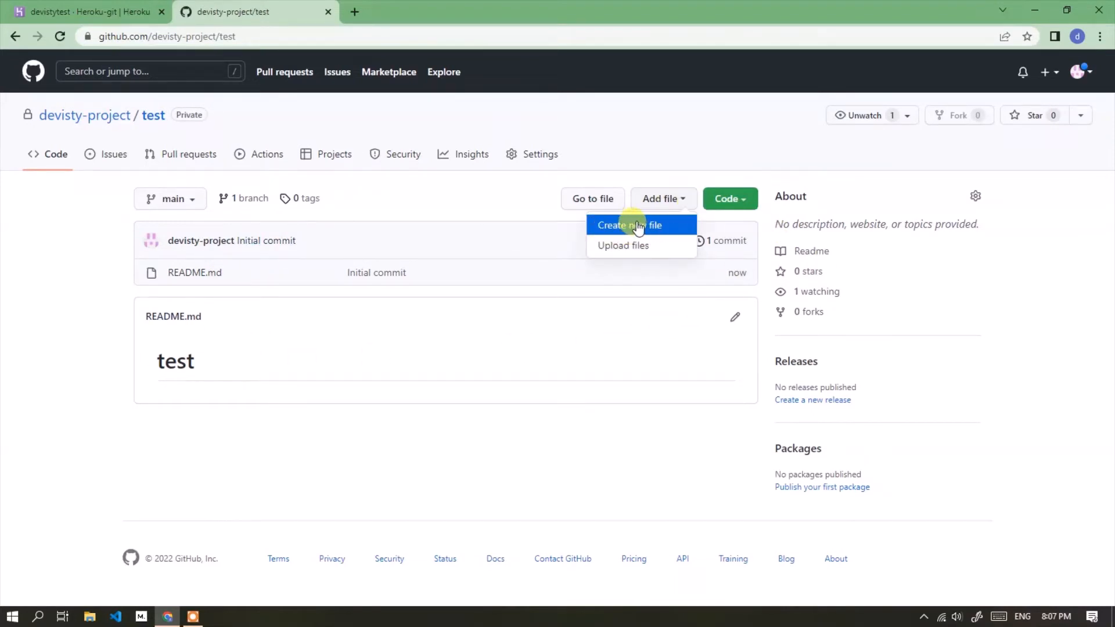
pyautogui.click(630, 224)
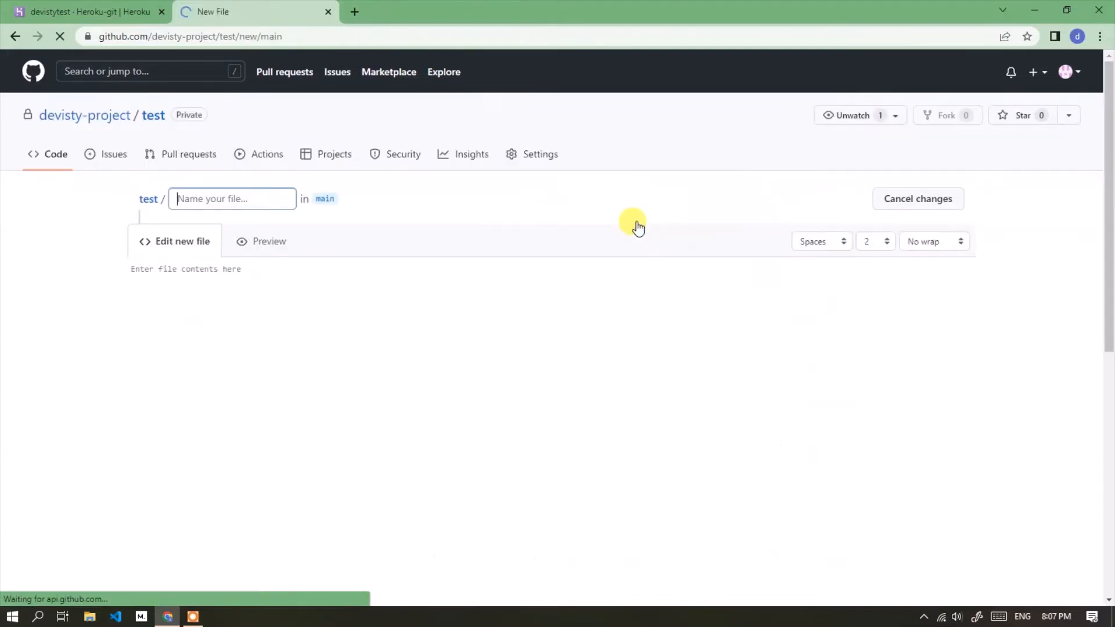
pyautogui.click(232, 198)
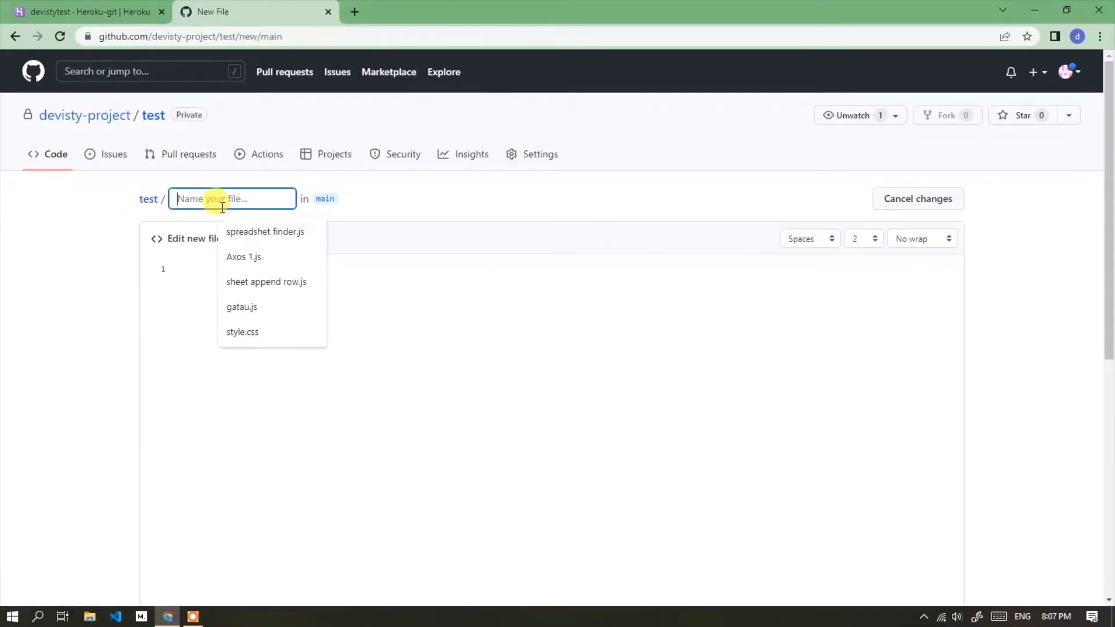
pyautogui.moveTo(218, 199)
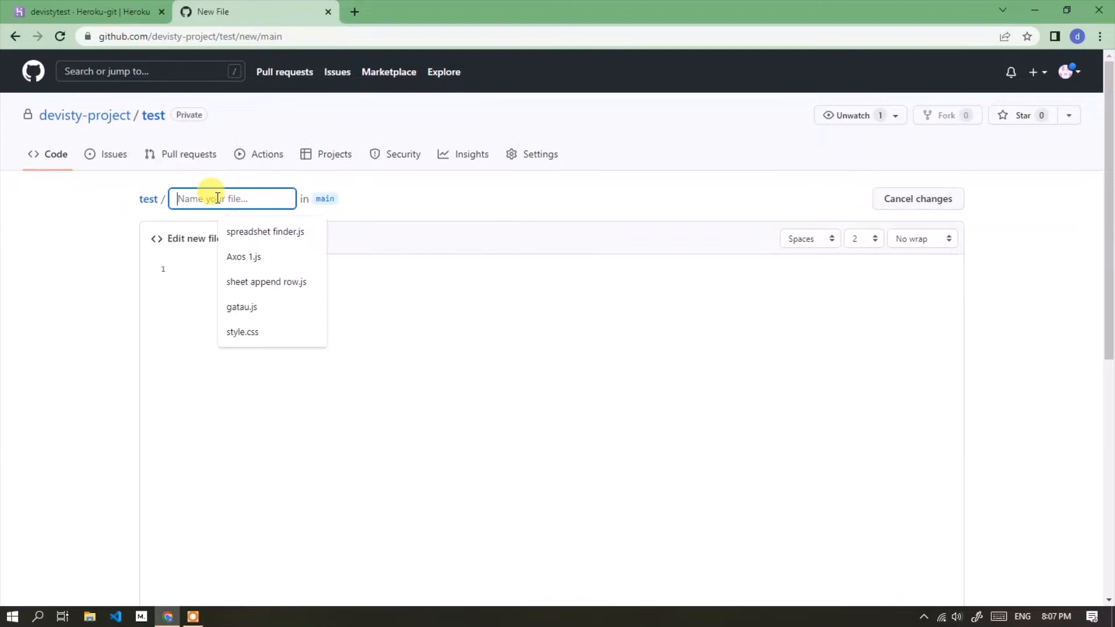
pyautogui.write('index.p')
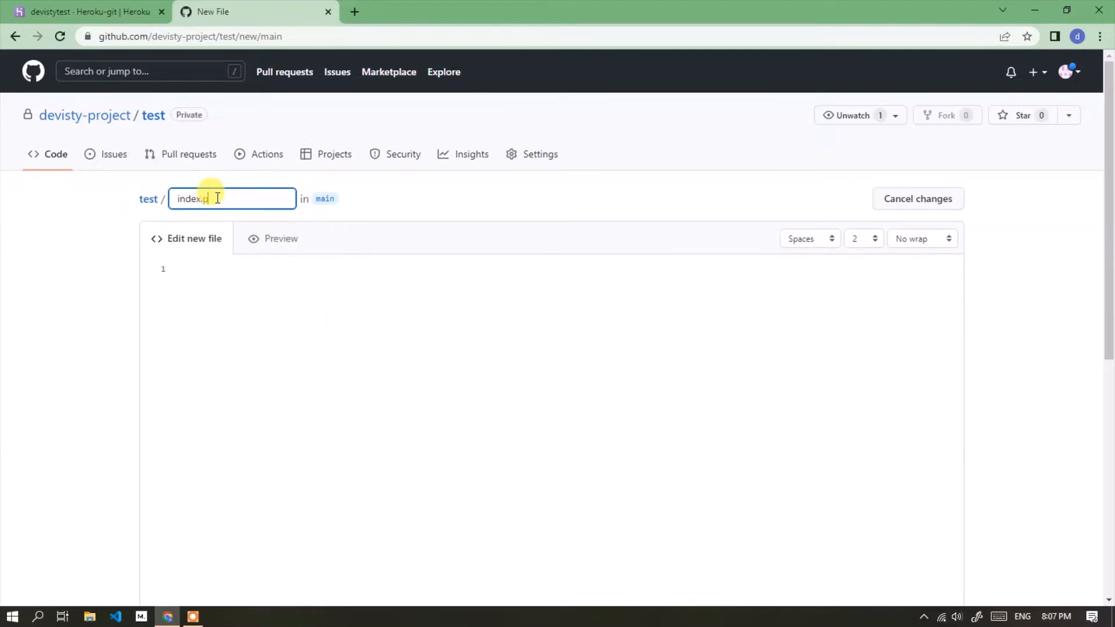
pyautogui.write('hp')
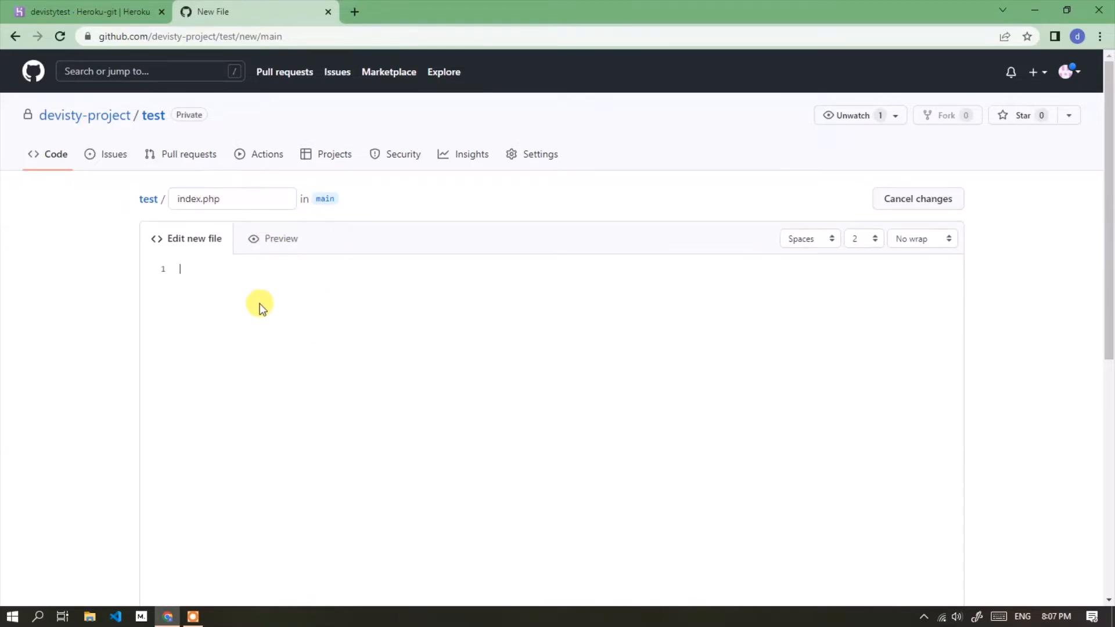
# Write <?php echo 'Hello world'; in index.php and commit it to main
pyautogui.write('<?ph')
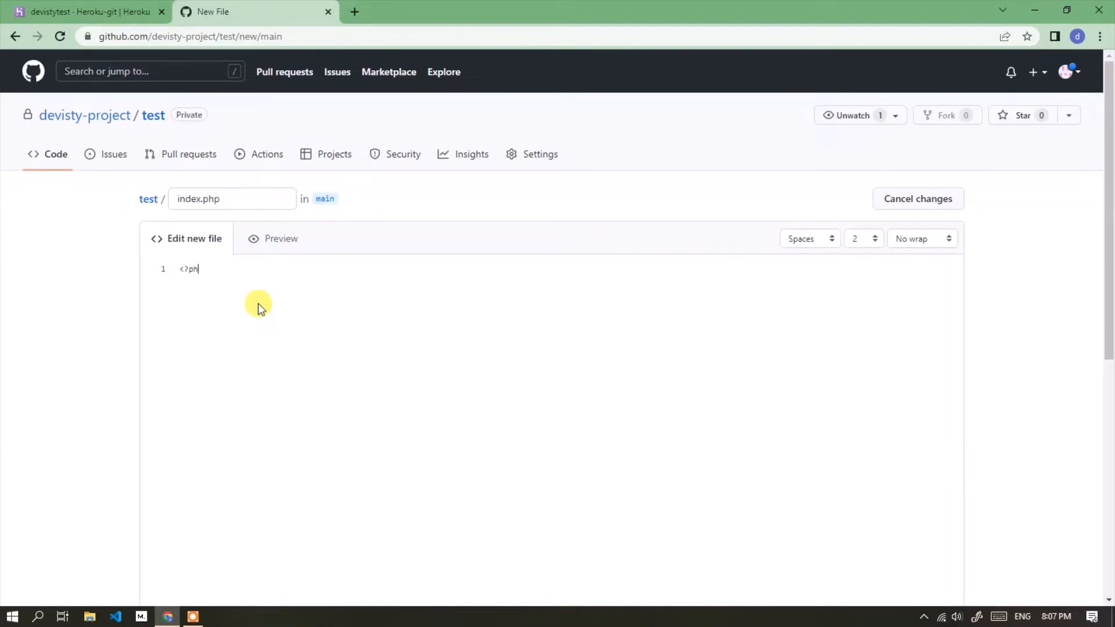
pyautogui.write('p')
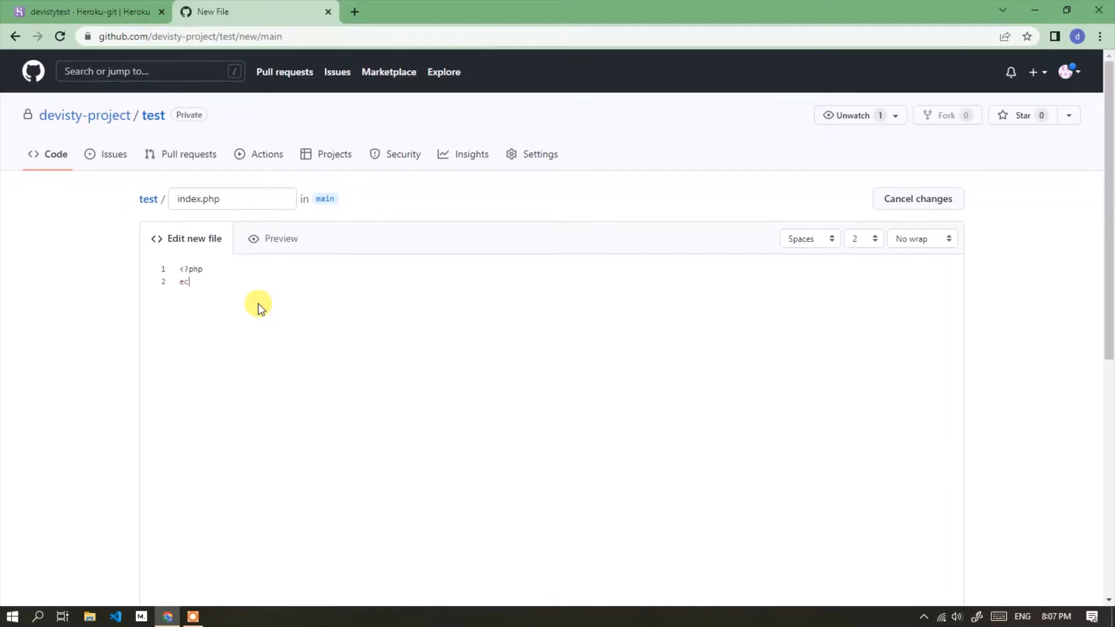
pyautogui.write("ho 'Hell")
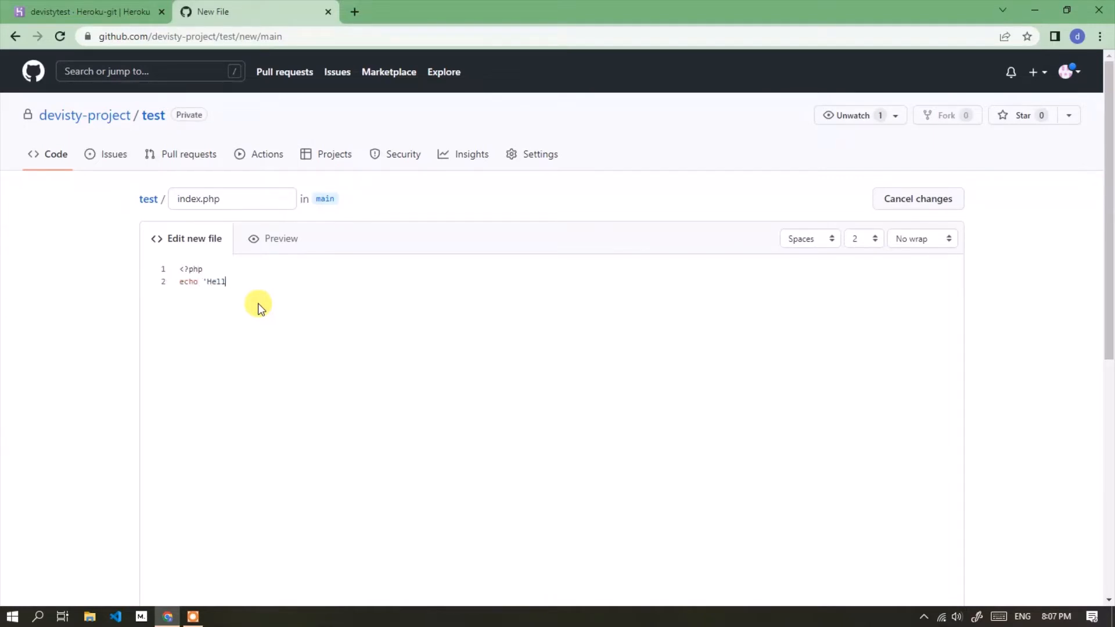
pyautogui.write('o world')
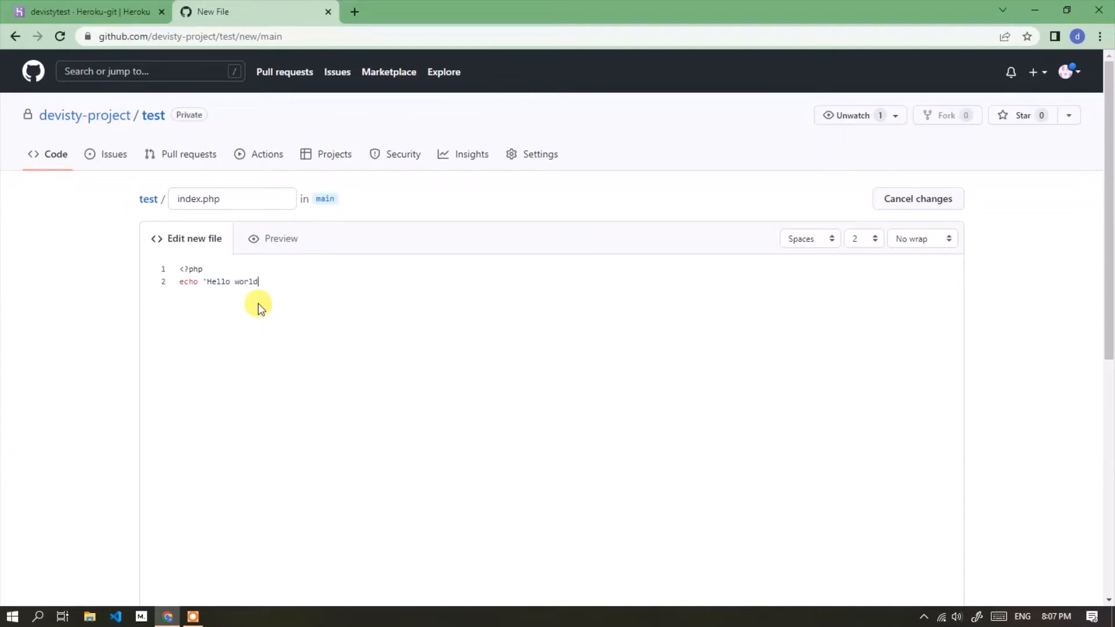
pyautogui.write("';")
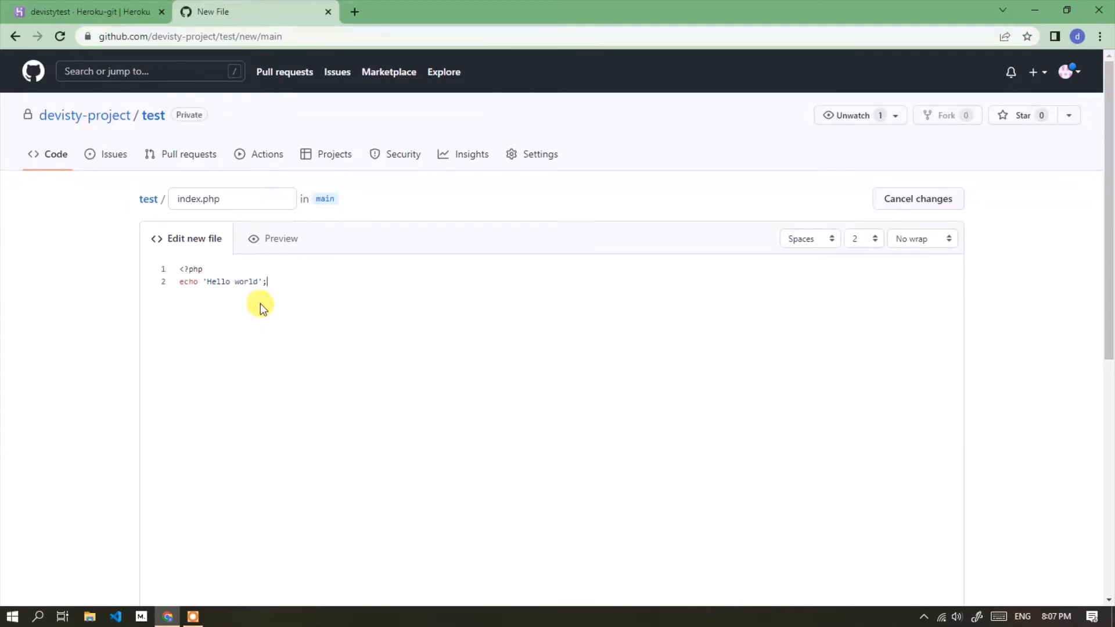
pyautogui.scroll(-3)
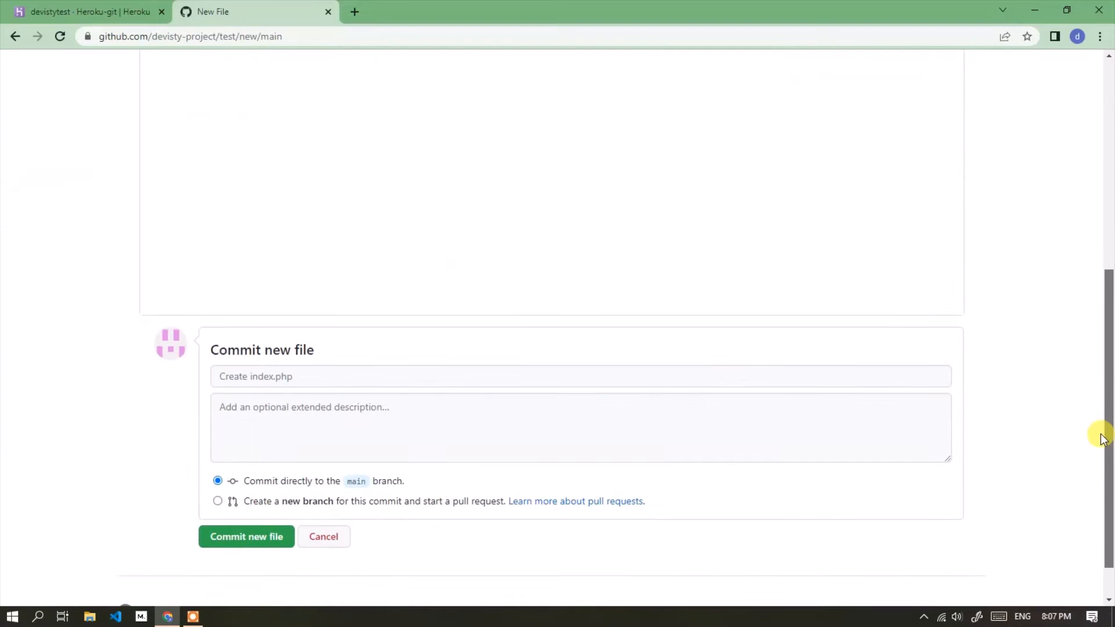
pyautogui.moveTo(246, 537)
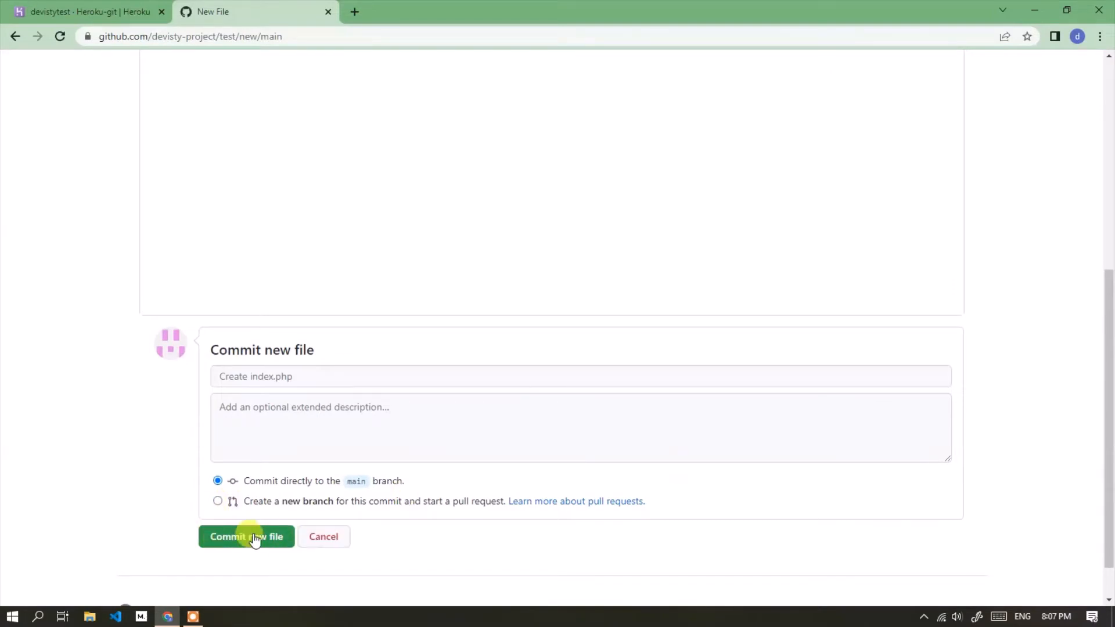
pyautogui.click(246, 537)
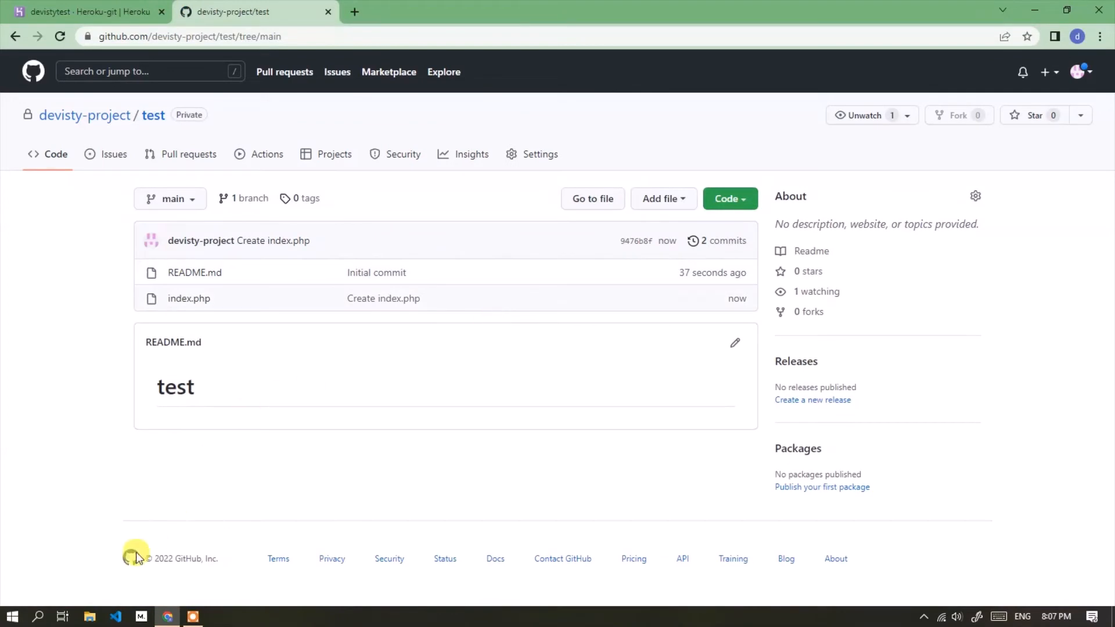
# In the Downloads folder, create a new text document named info.php
pyautogui.click(89, 615)
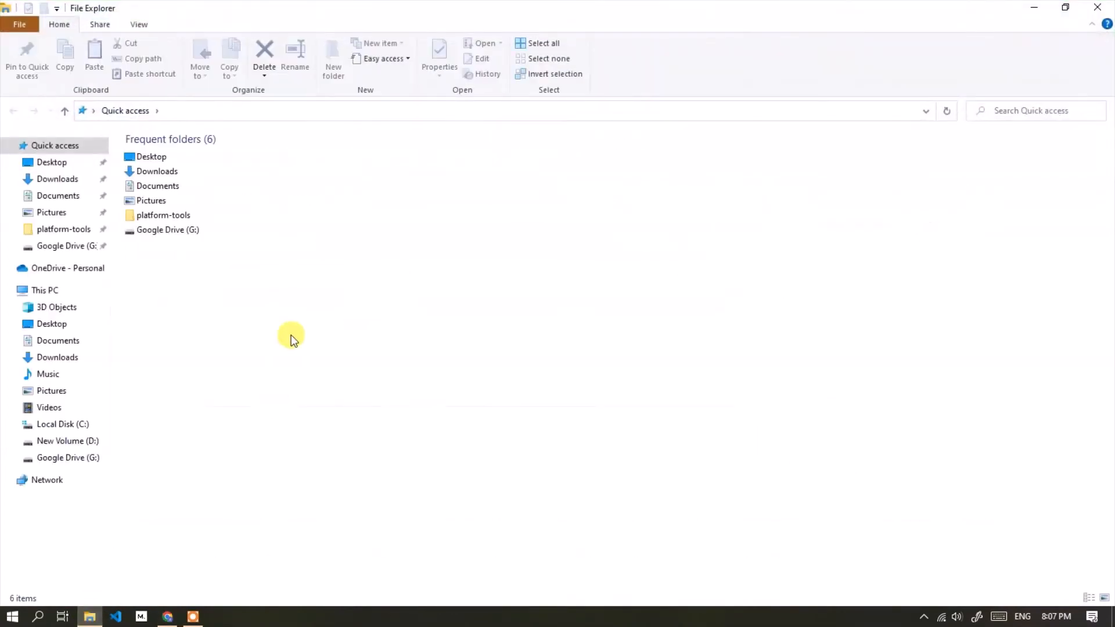
pyautogui.click(57, 179)
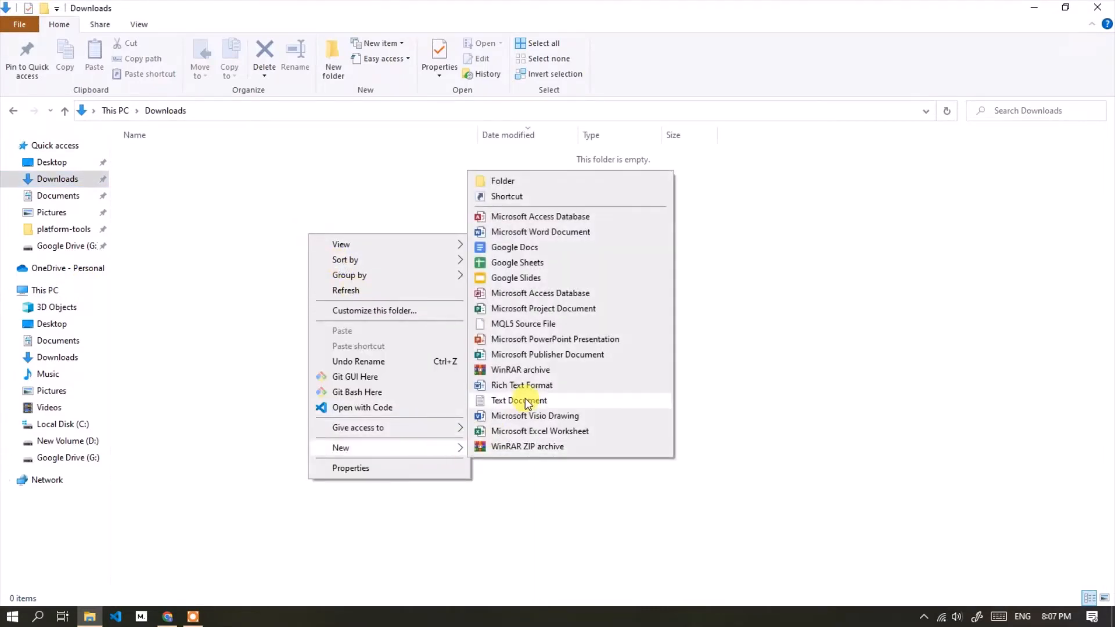
pyautogui.click(518, 401)
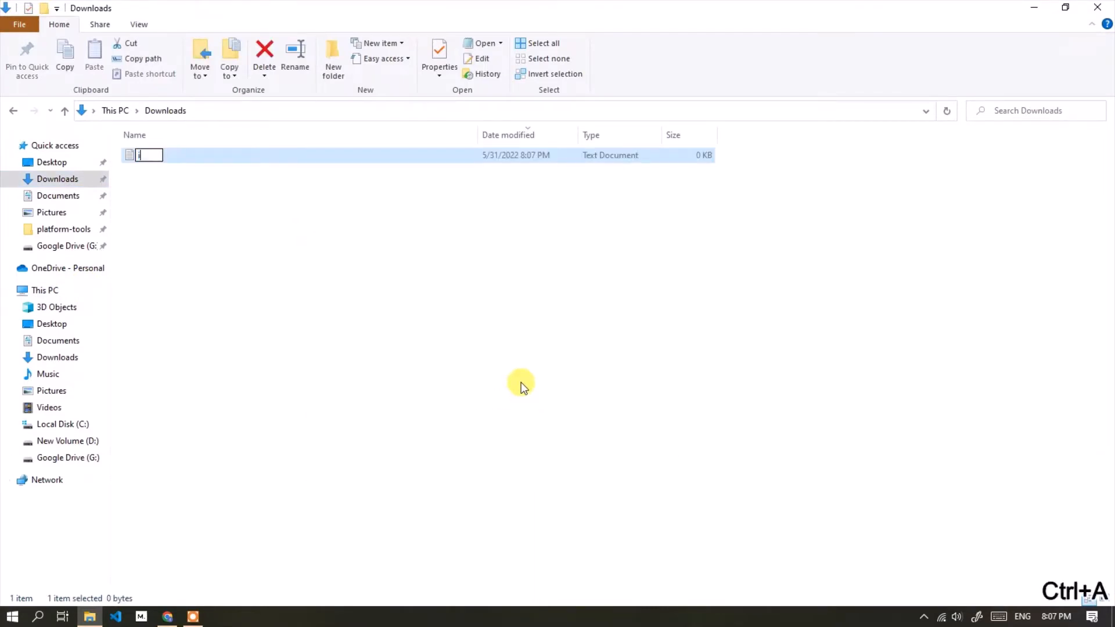
pyautogui.write('info.php')
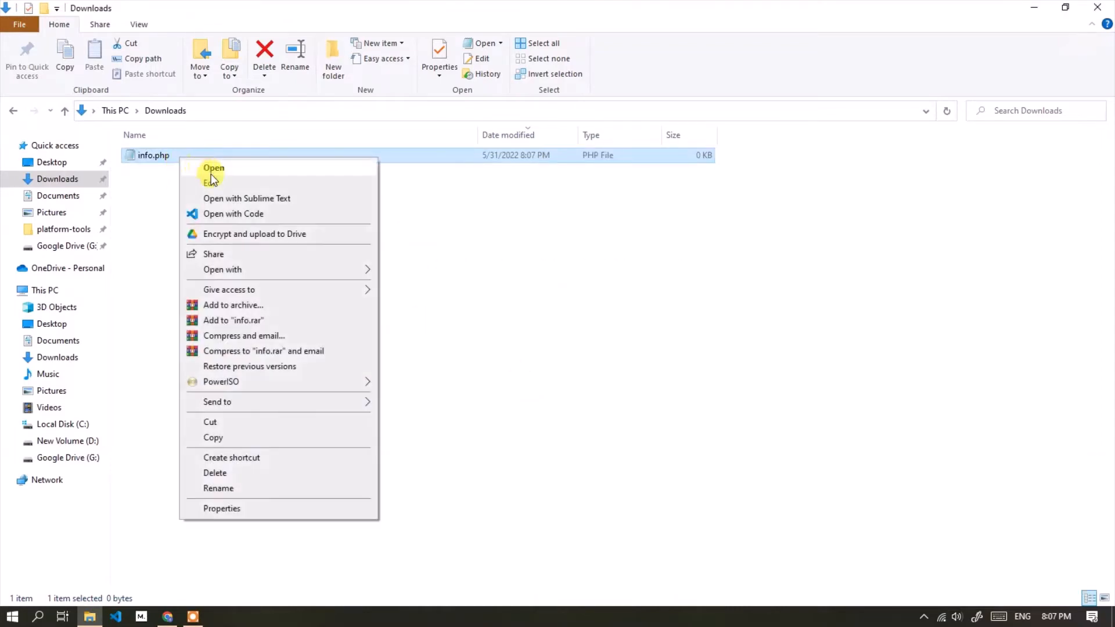
# Write <?php phpinfo(); into info.php in Notepad and save it
pyautogui.click(214, 167)
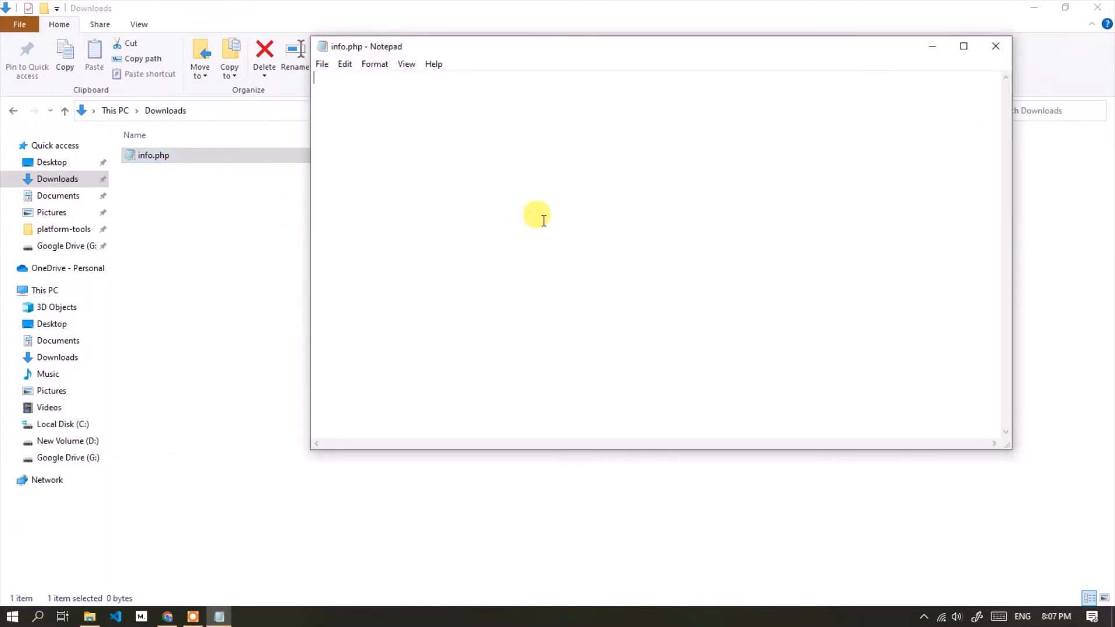
pyautogui.write('<?php')
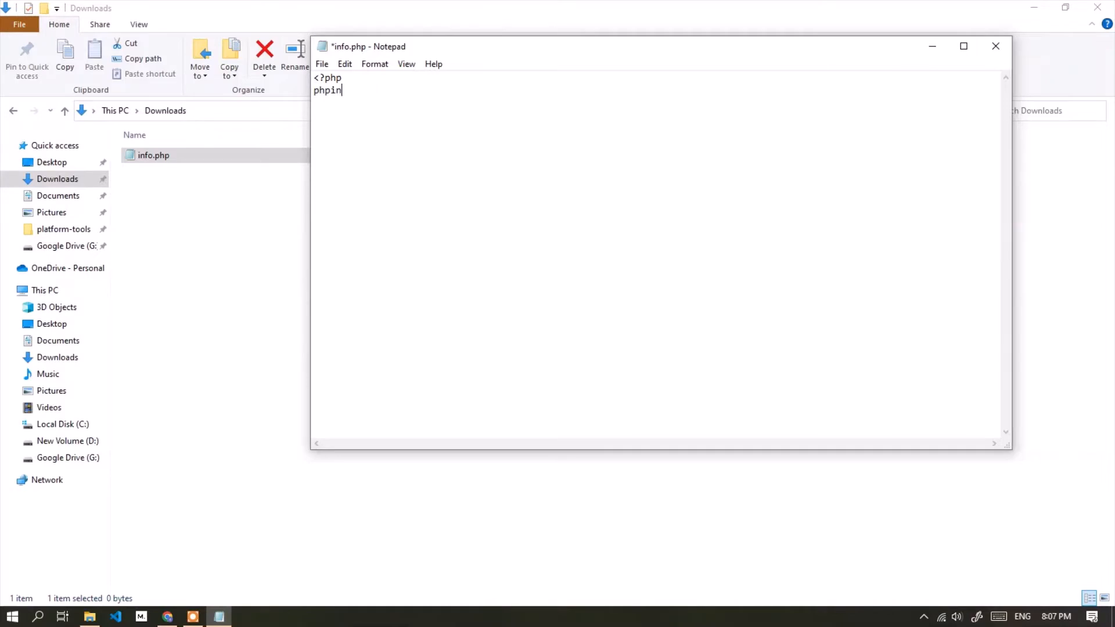
pyautogui.write('fo();')
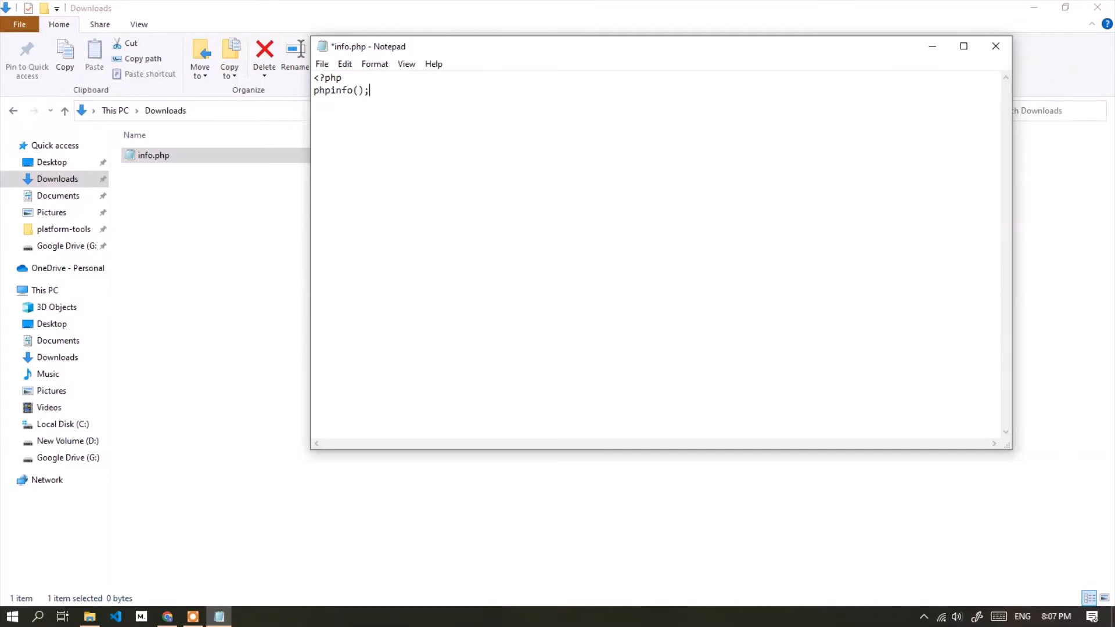
pyautogui.press('ctrl+s')
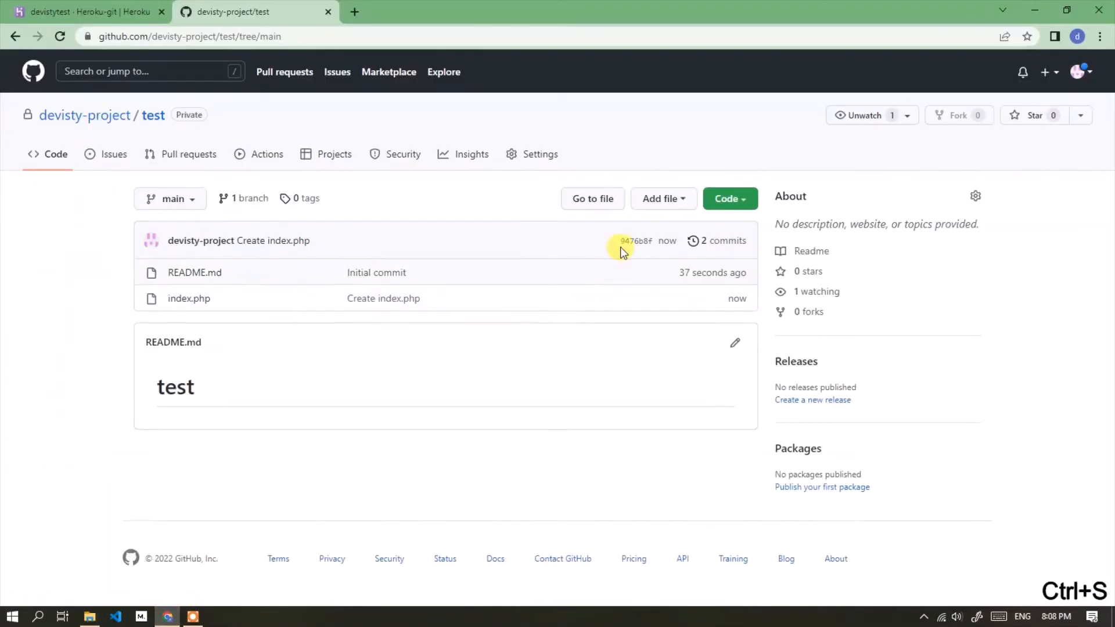
# Choose info.php from Downloads to upload to the test repository
pyautogui.click(662, 199)
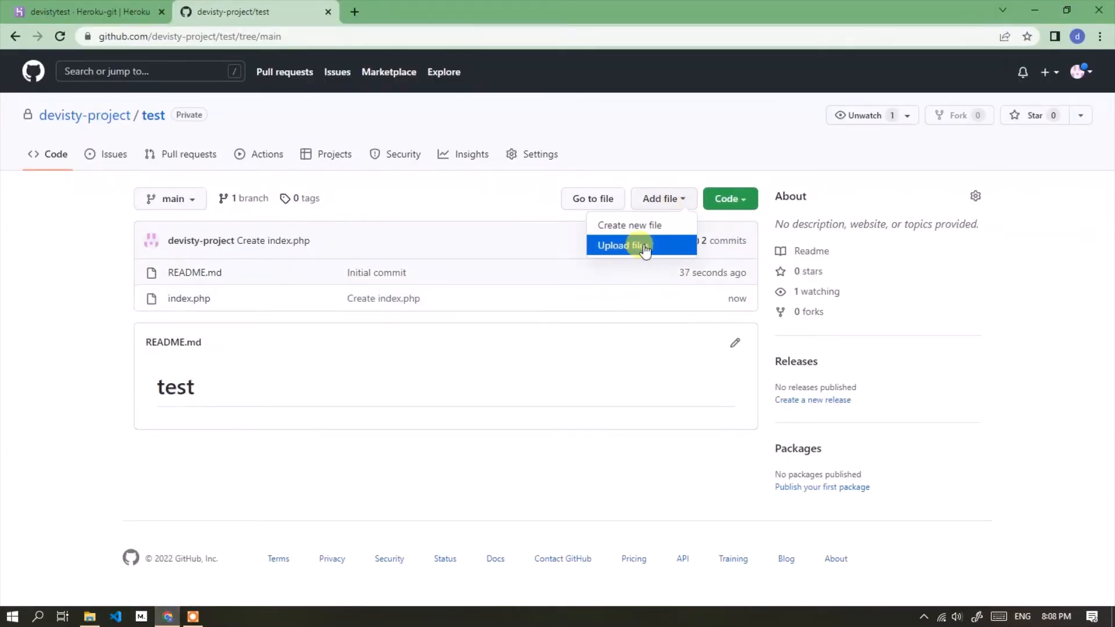
pyautogui.click(620, 245)
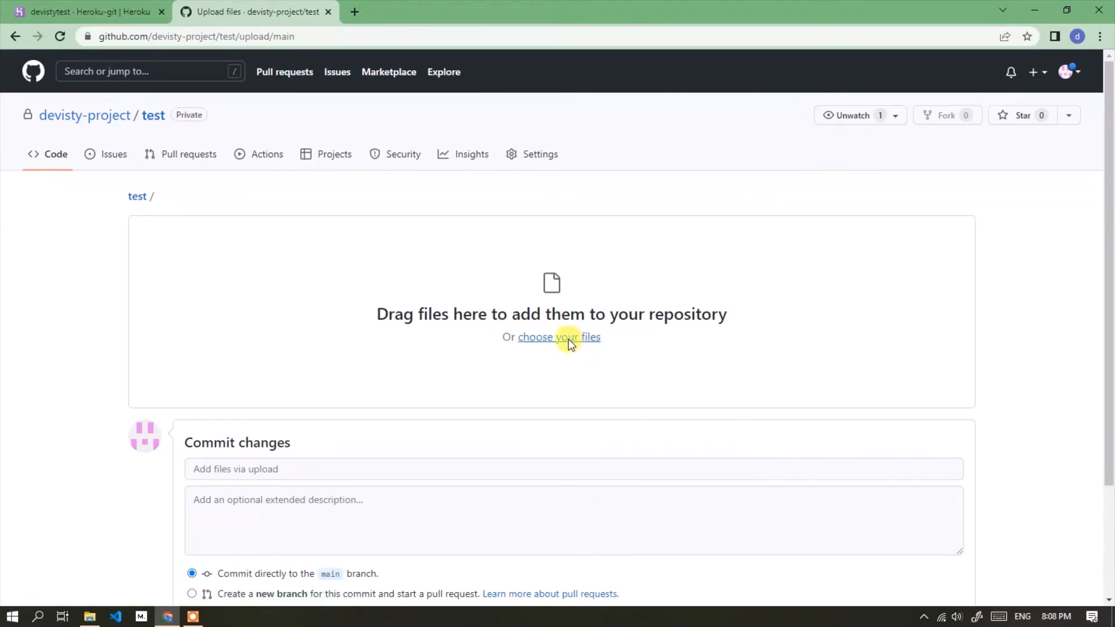
pyautogui.click(558, 337)
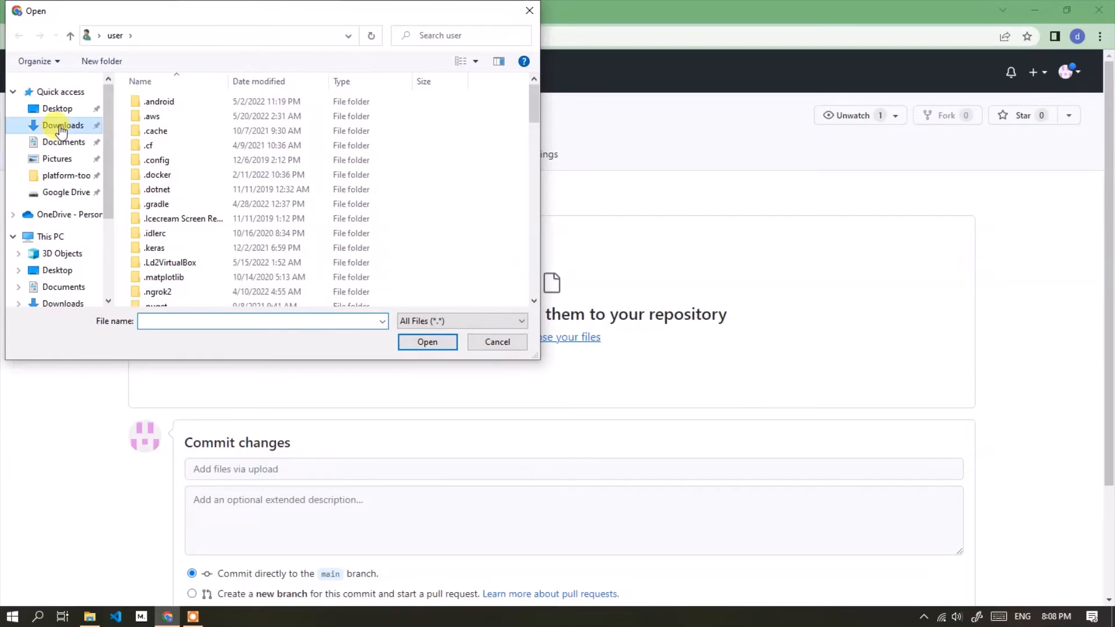
pyautogui.click(63, 126)
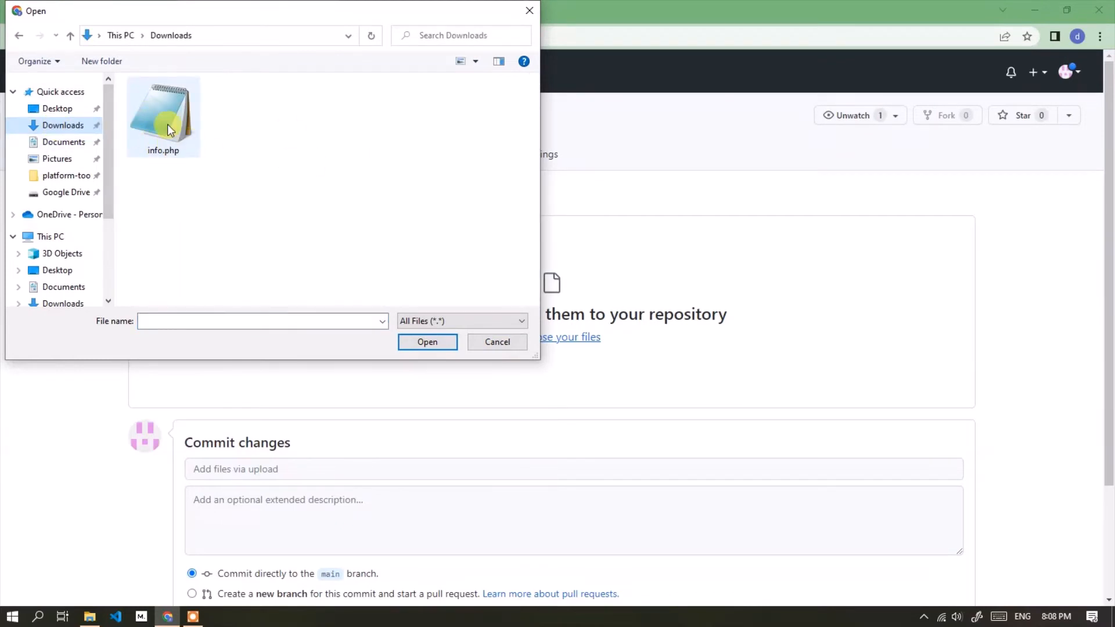
pyautogui.click(427, 342)
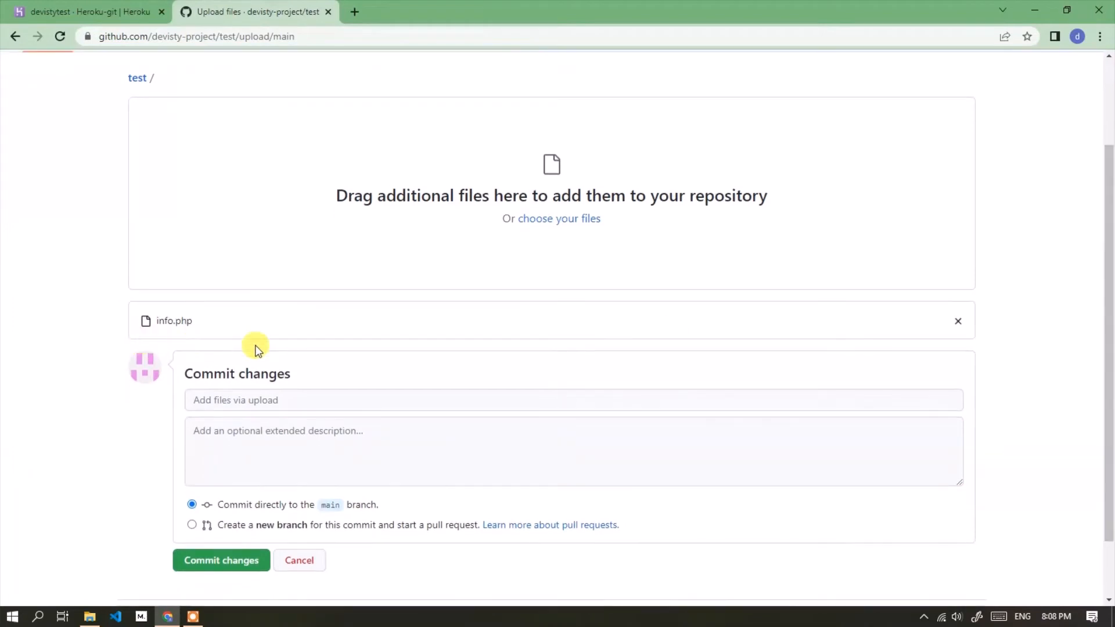
# Commit the uploaded info.php to the main branch
pyautogui.scroll(-3)
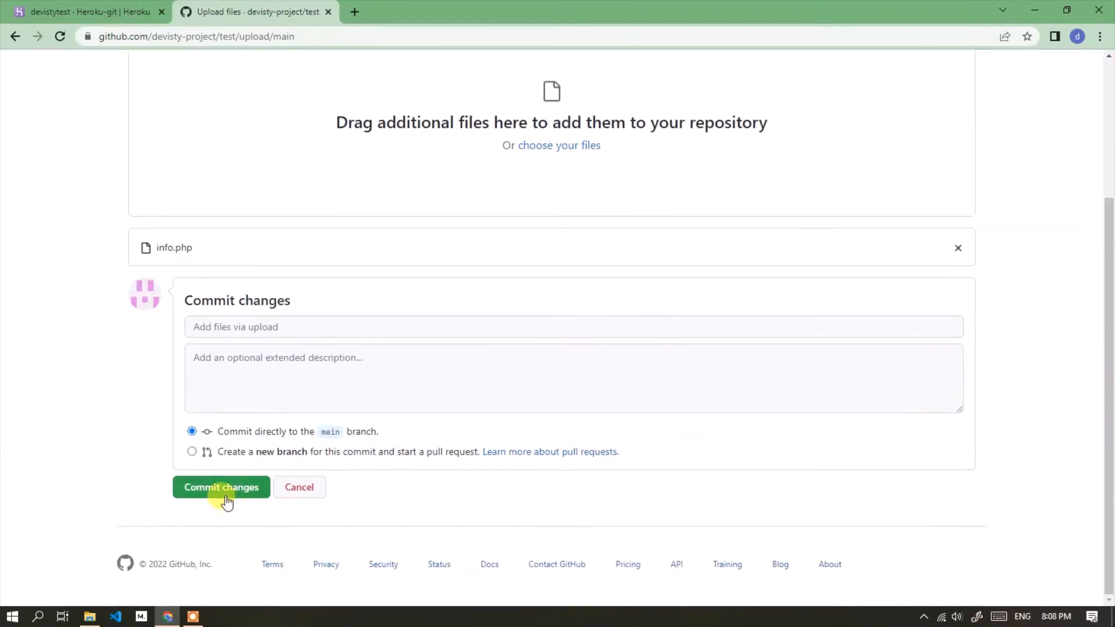
pyautogui.click(220, 487)
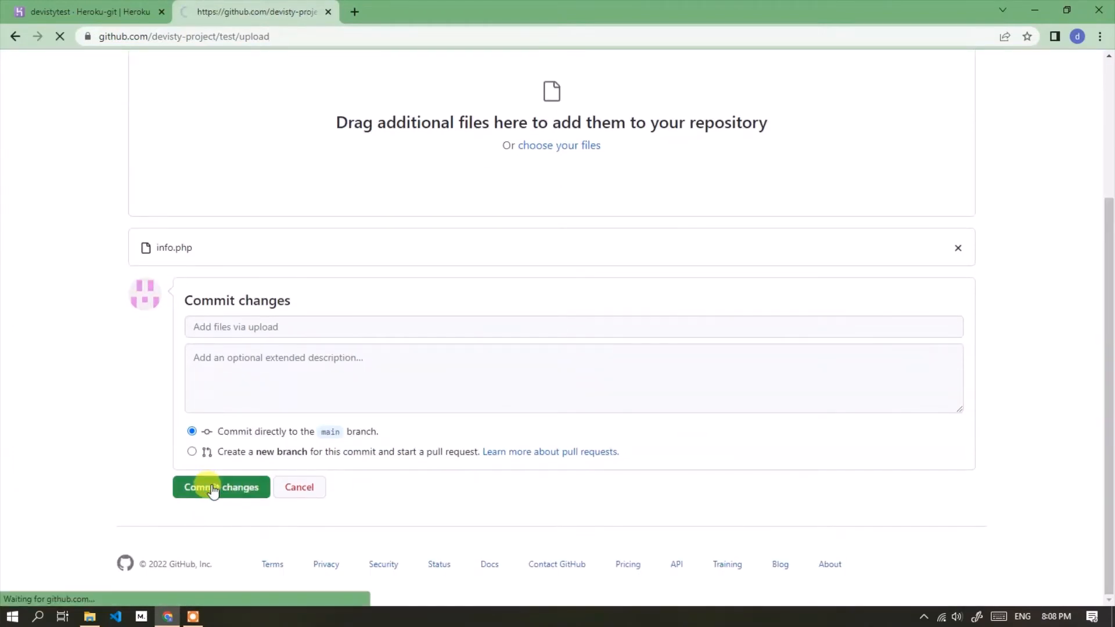
pyautogui.click(220, 487)
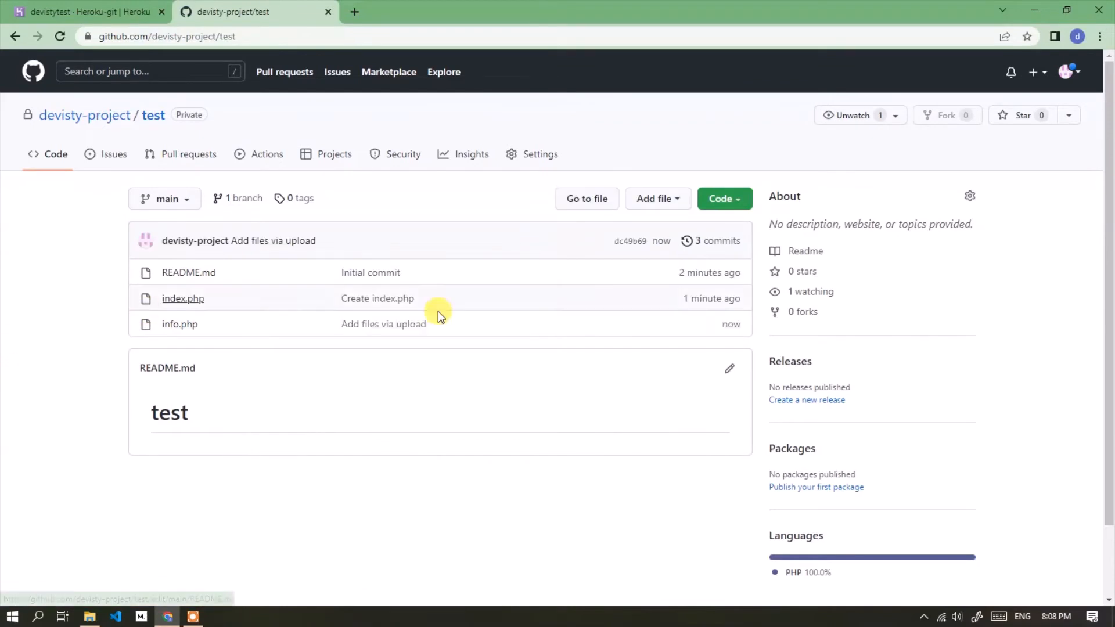
pyautogui.moveTo(163, 324)
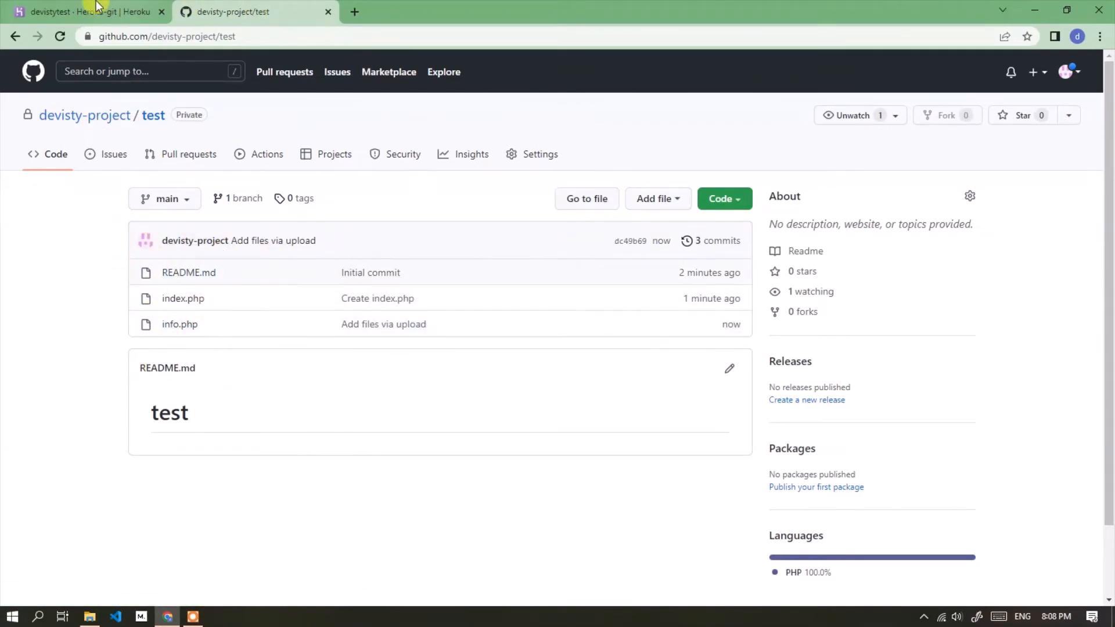
# On the Heroku Deploy page, choose GitHub as the deployment method and connect to GitHub
pyautogui.click(85, 12)
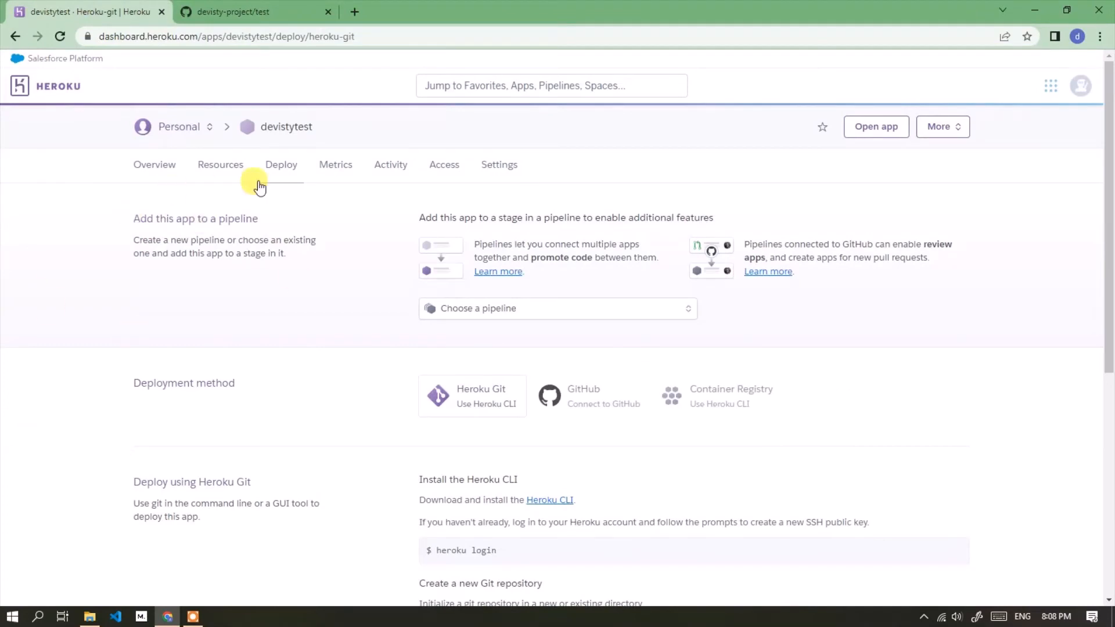
pyautogui.moveTo(280, 177)
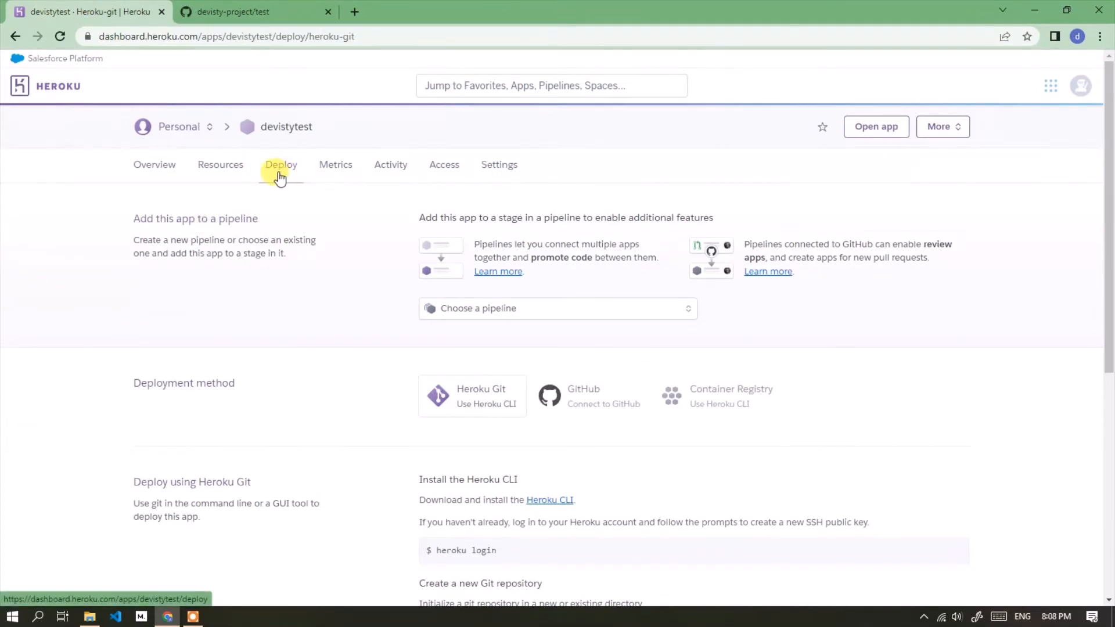
pyautogui.moveTo(580, 397)
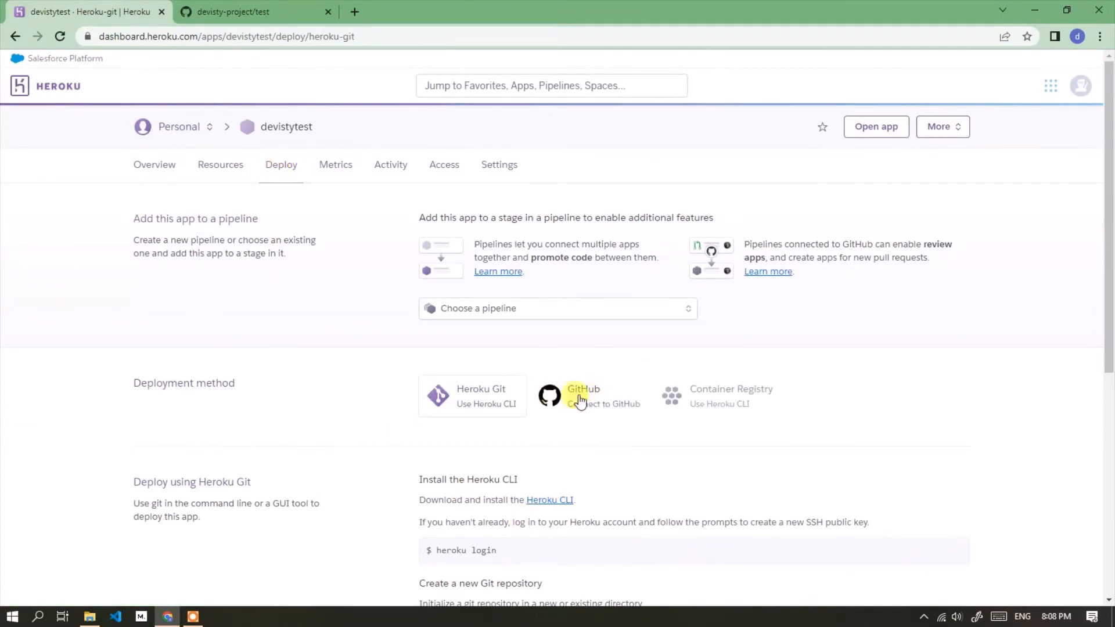
pyautogui.click(589, 396)
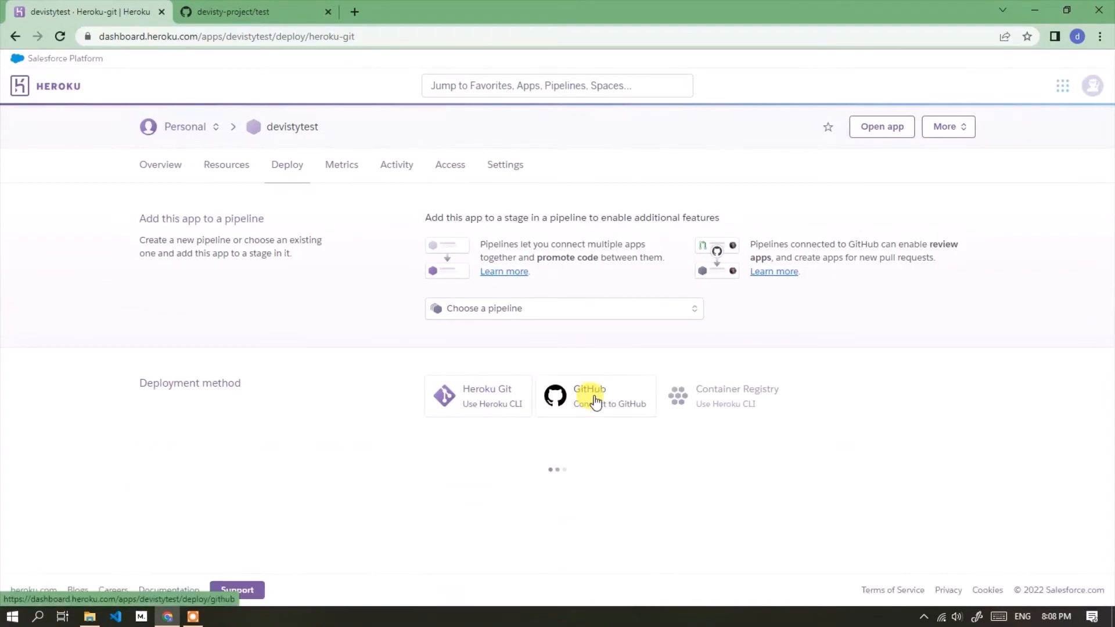
pyautogui.click(590, 396)
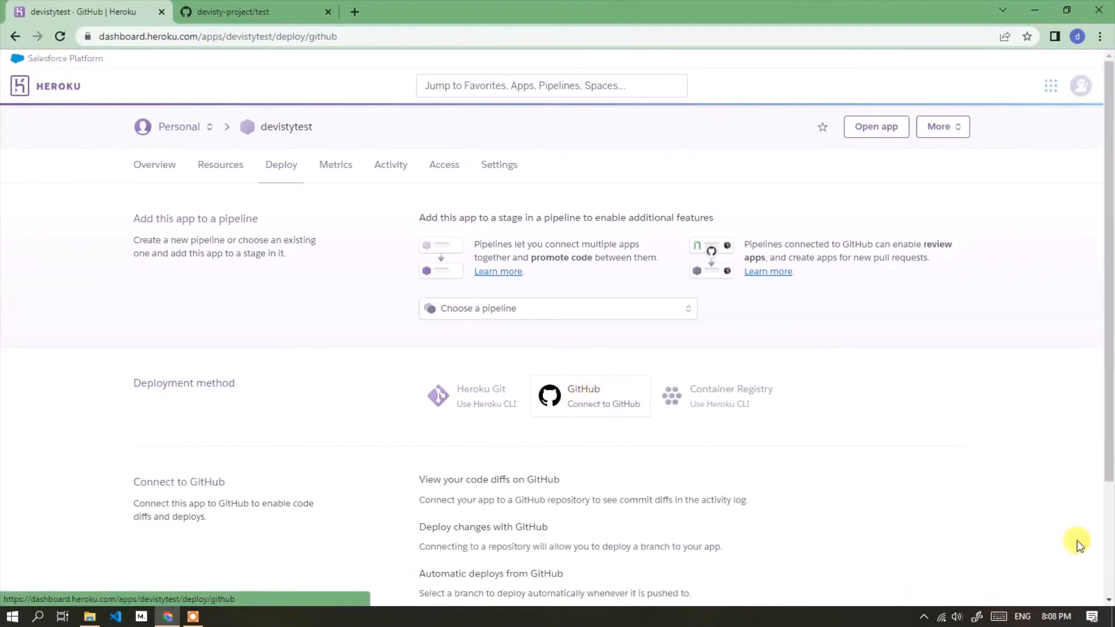
pyautogui.scroll(-3)
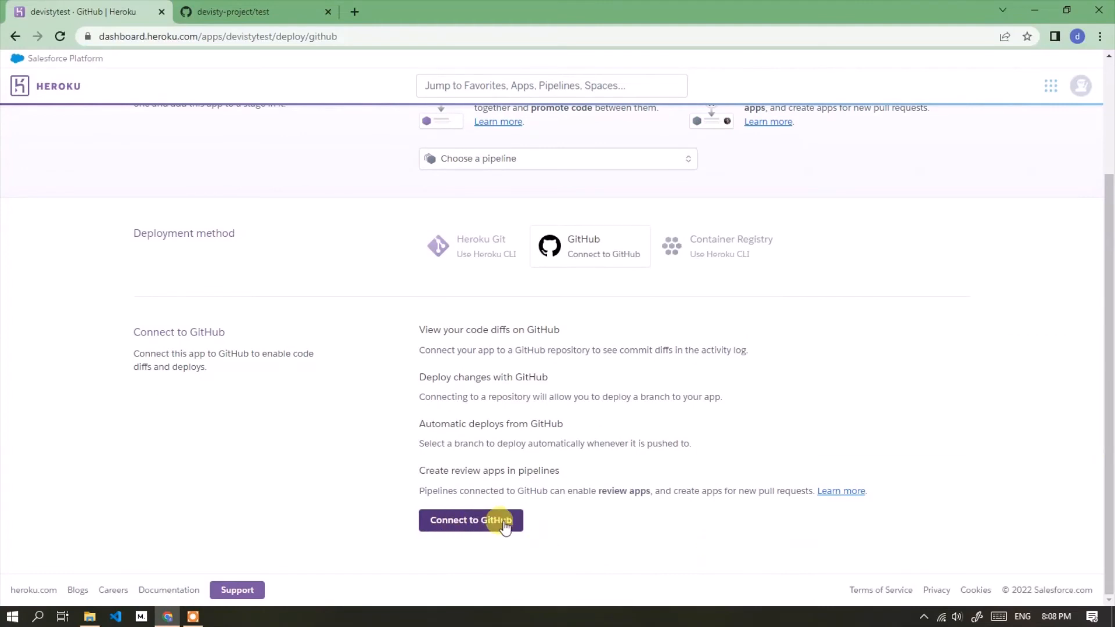
pyautogui.click(469, 521)
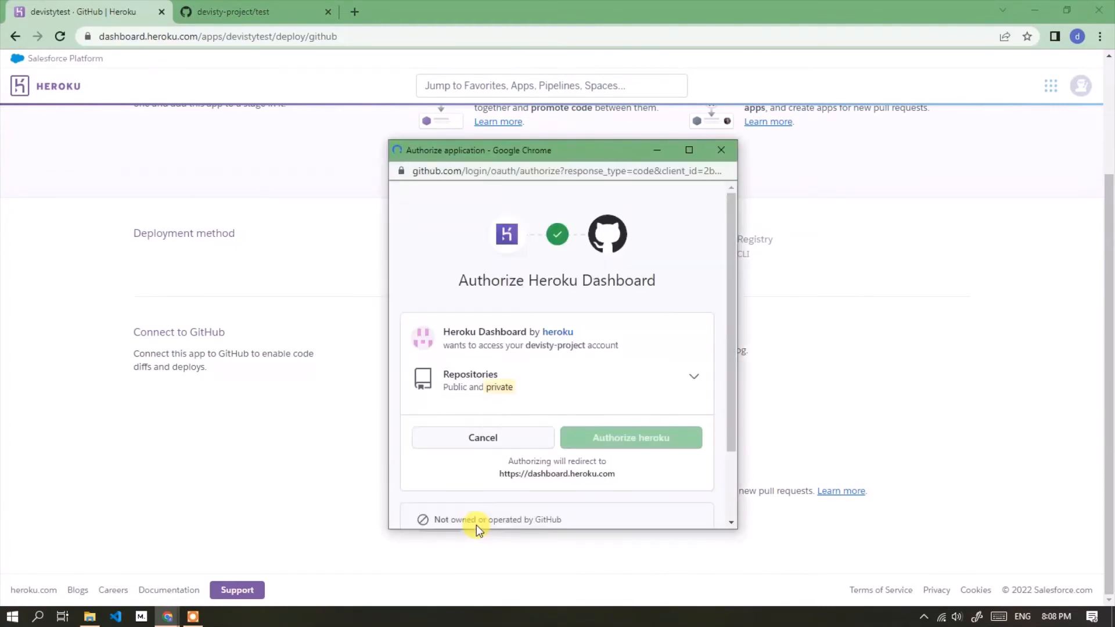
pyautogui.moveTo(629, 438)
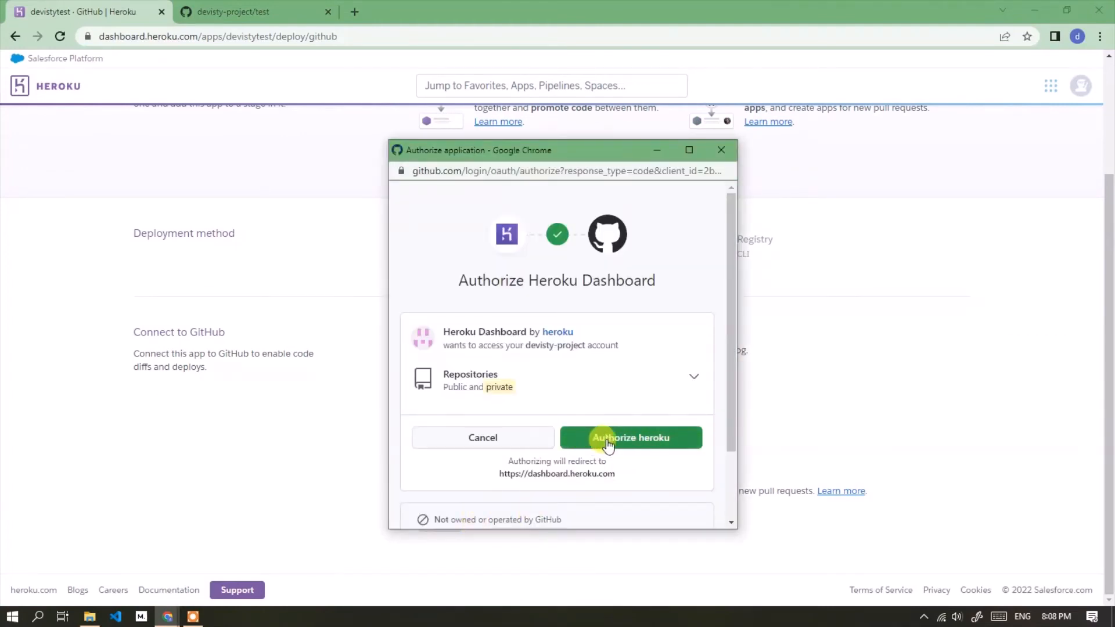
# Authorize Heroku to access the devisty-project GitHub repositories
pyautogui.click(629, 438)
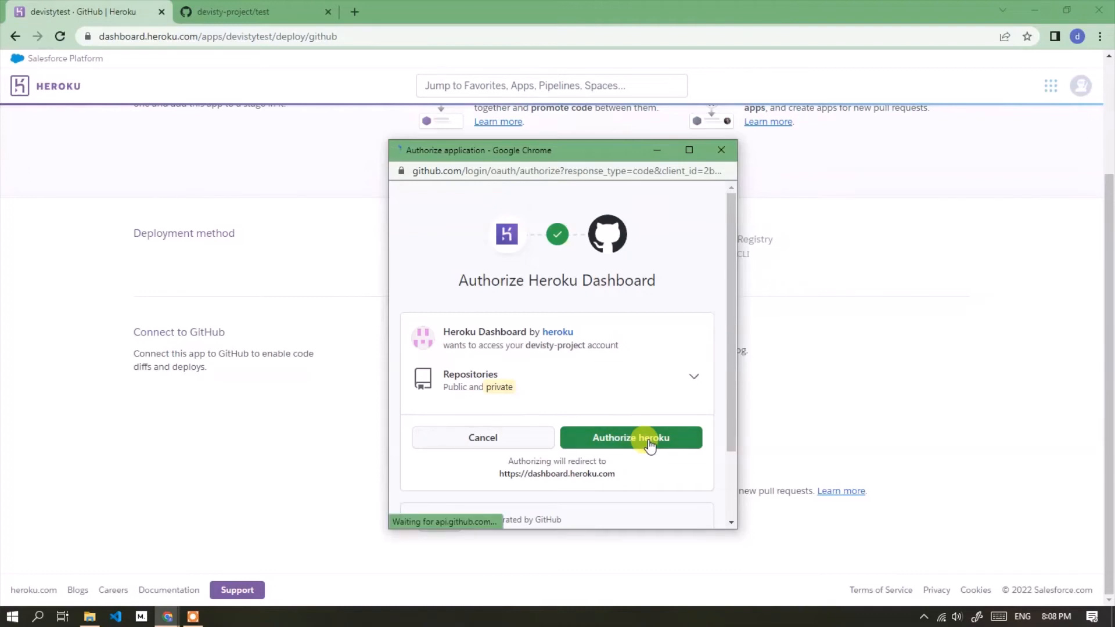
pyautogui.click(630, 438)
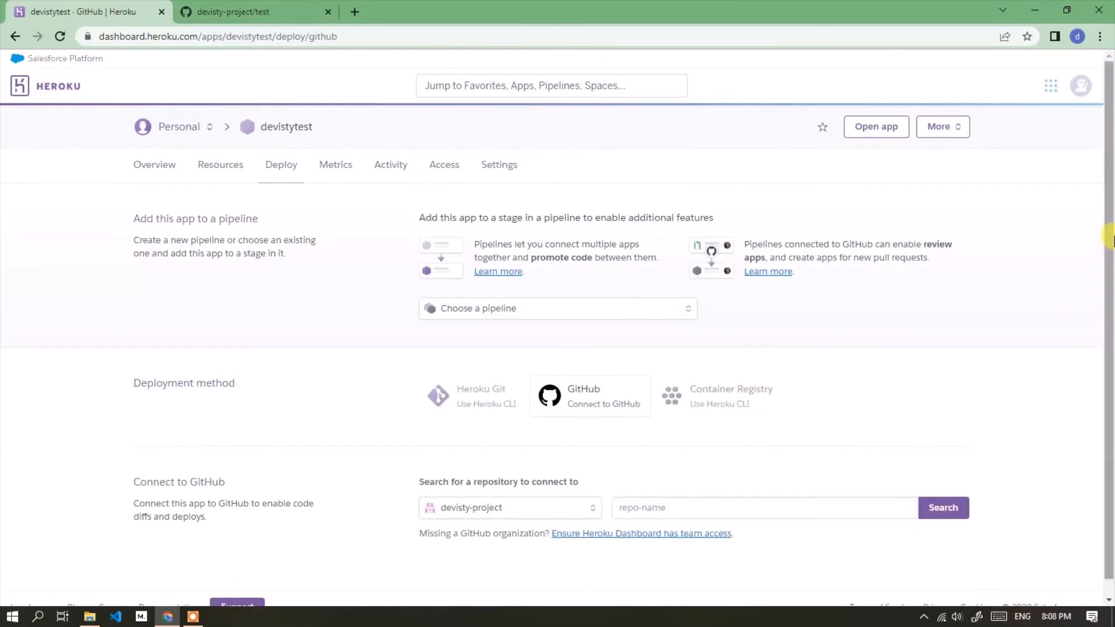
# Search for the 'test' repository in the Heroku GitHub connection section
pyautogui.scroll(-3)
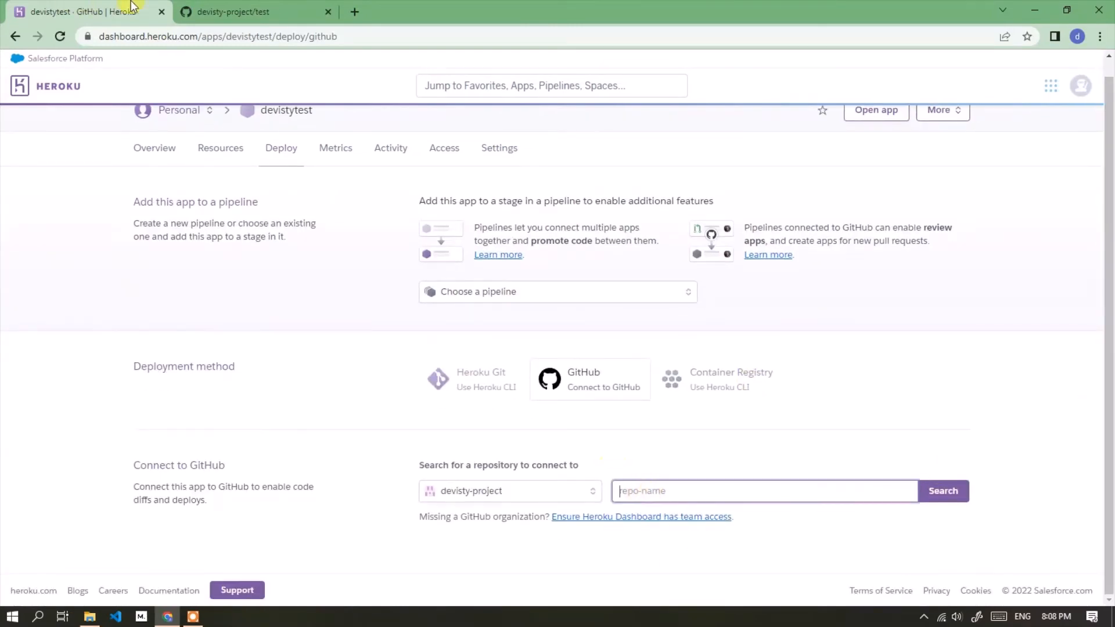
pyautogui.click(235, 12)
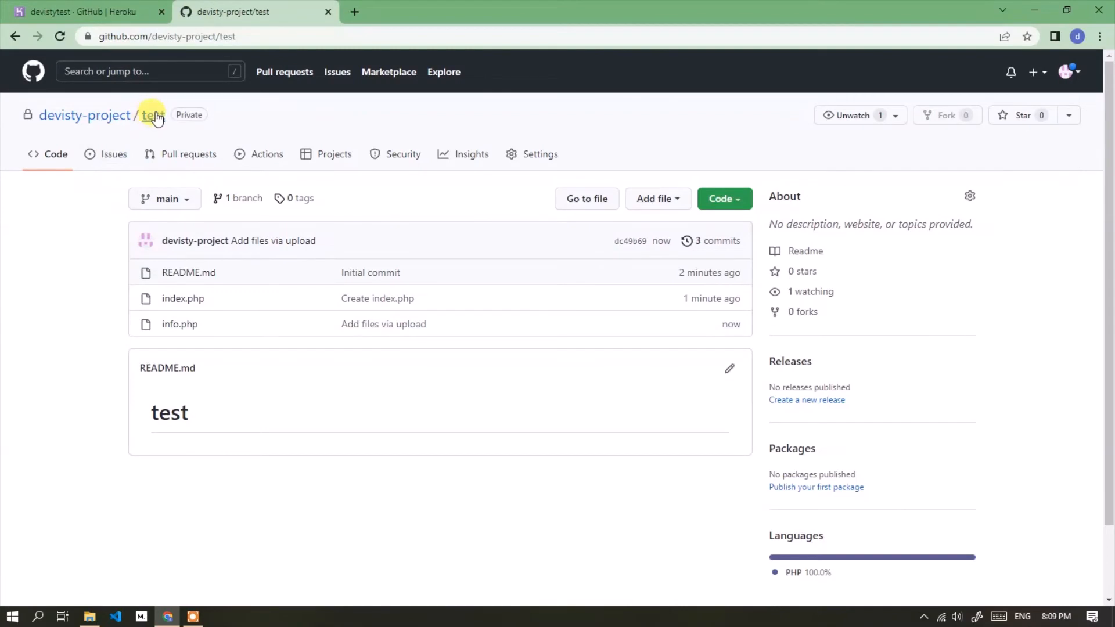
pyautogui.click(85, 12)
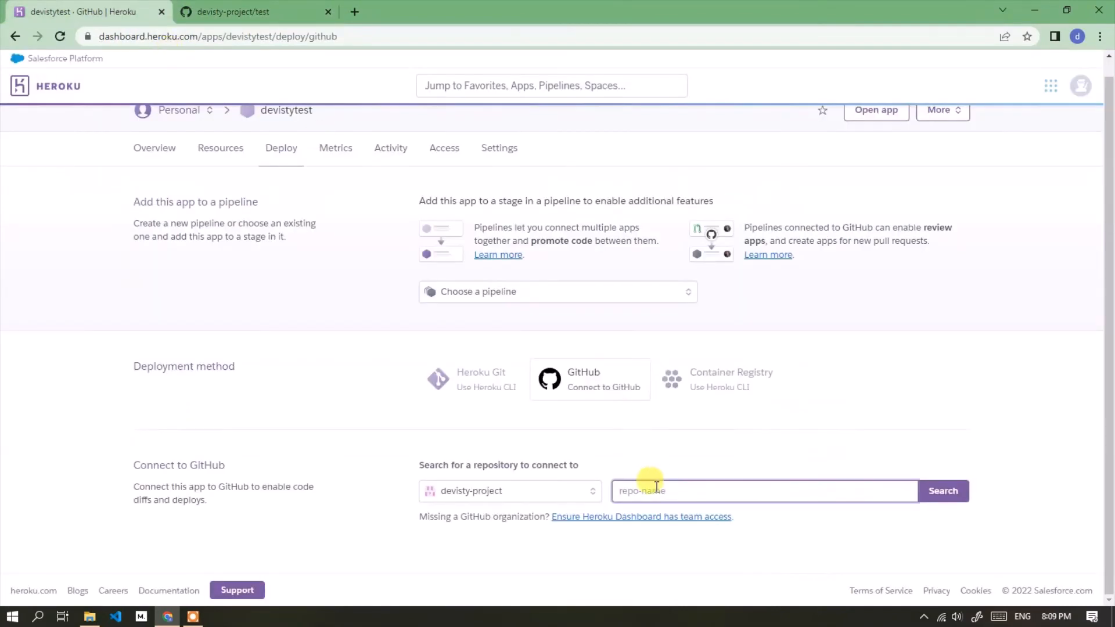
pyautogui.write('test')
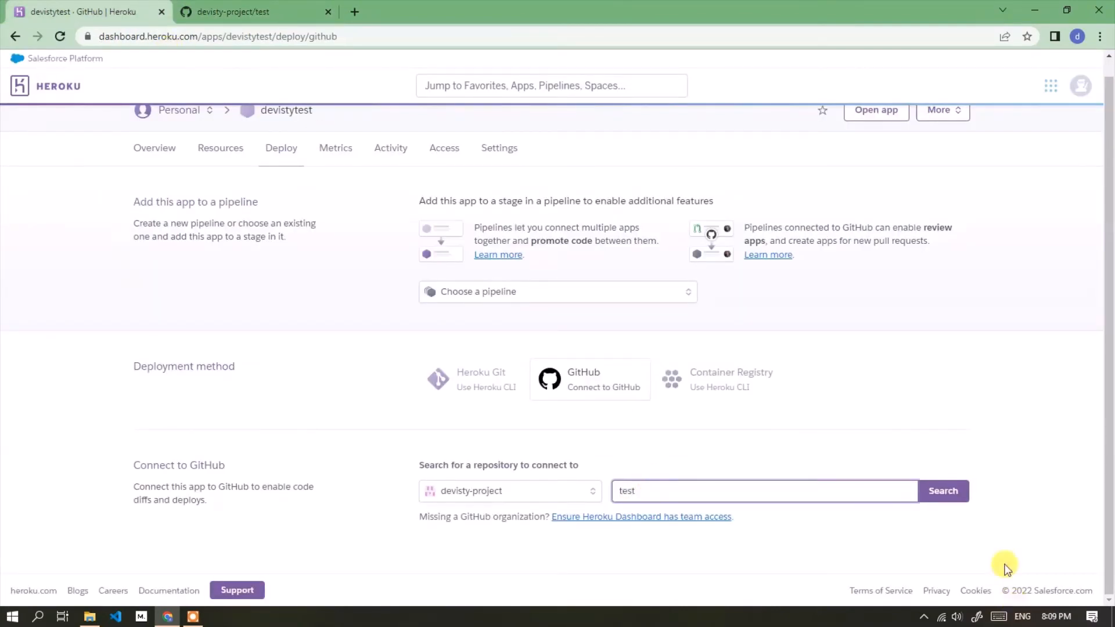
pyautogui.click(944, 490)
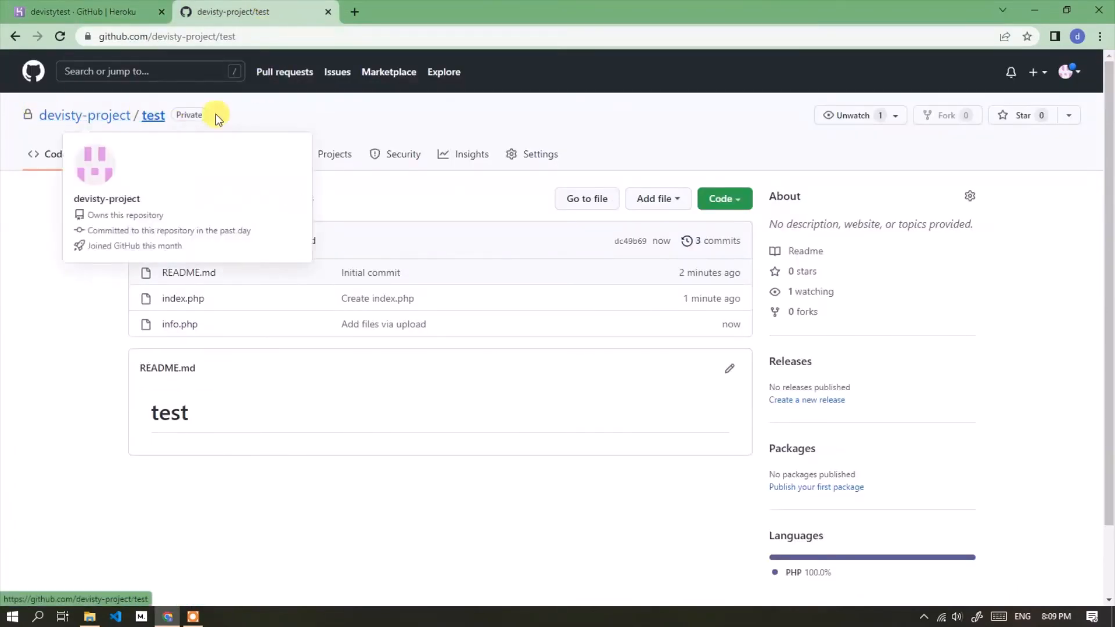
# Connect the devistytest app to the devisty-project/test repository
pyautogui.click(82, 11)
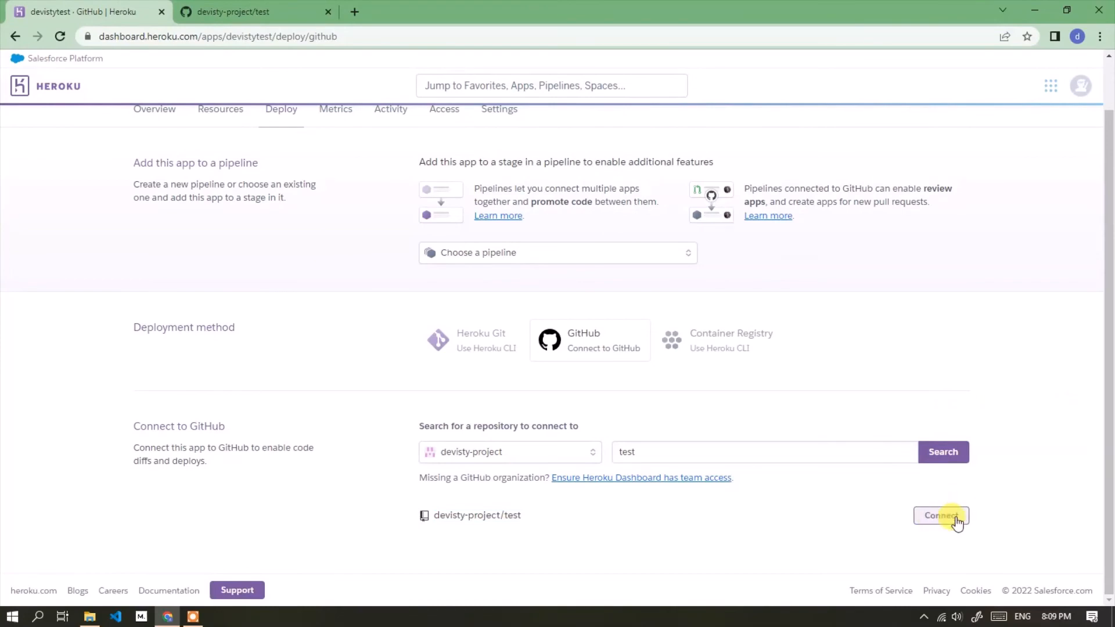
pyautogui.click(940, 516)
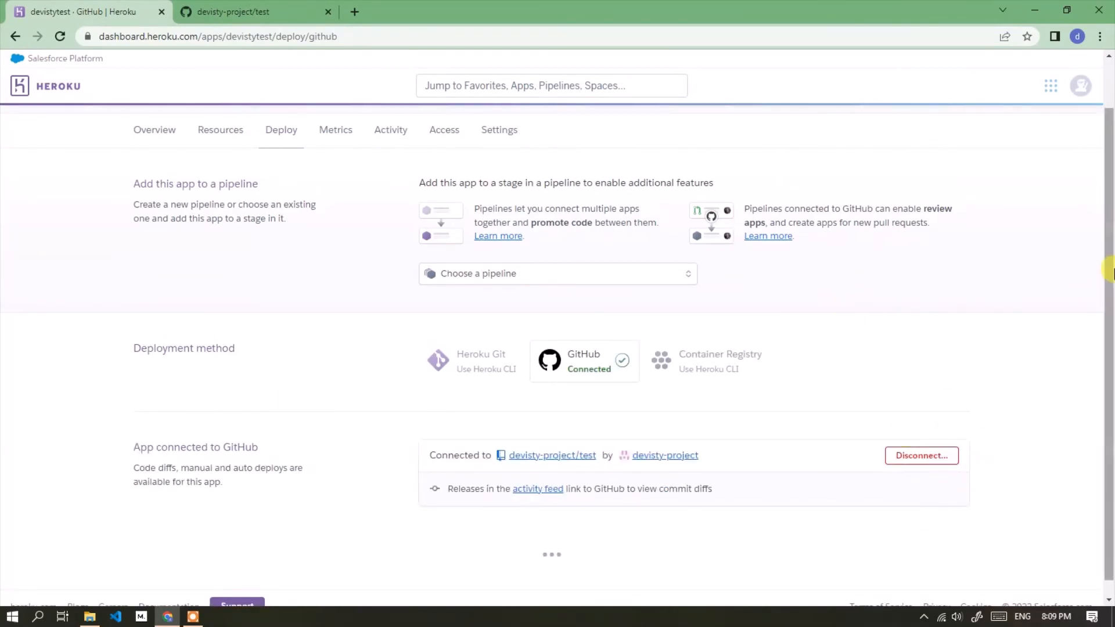
# Manually deploy the main branch and view the live site showing Hello world
pyautogui.scroll(-3)
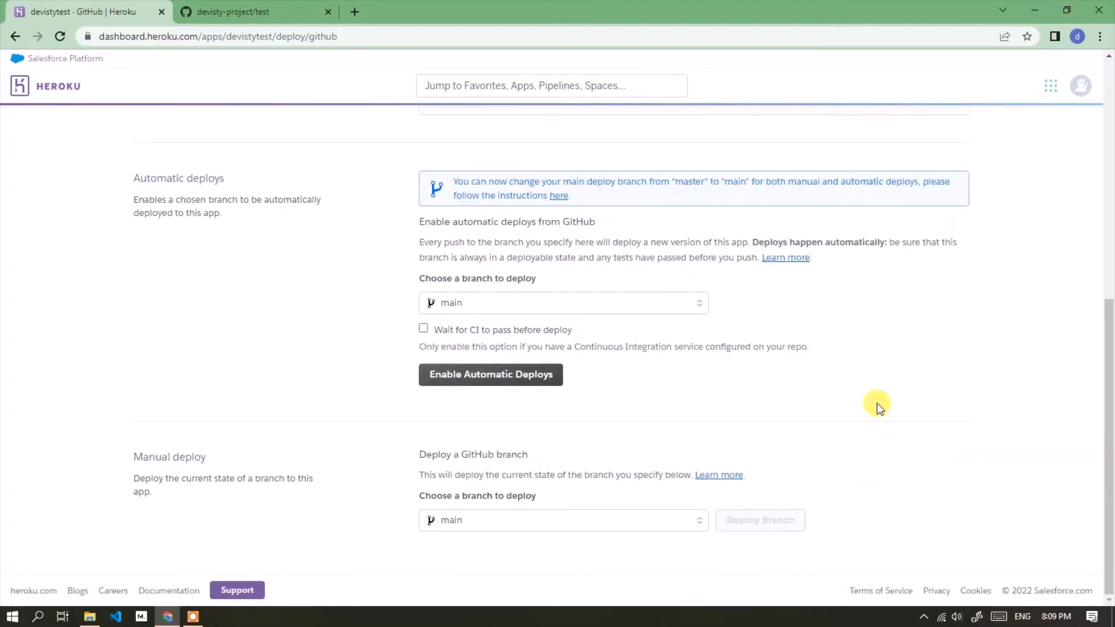
pyautogui.moveTo(861, 415)
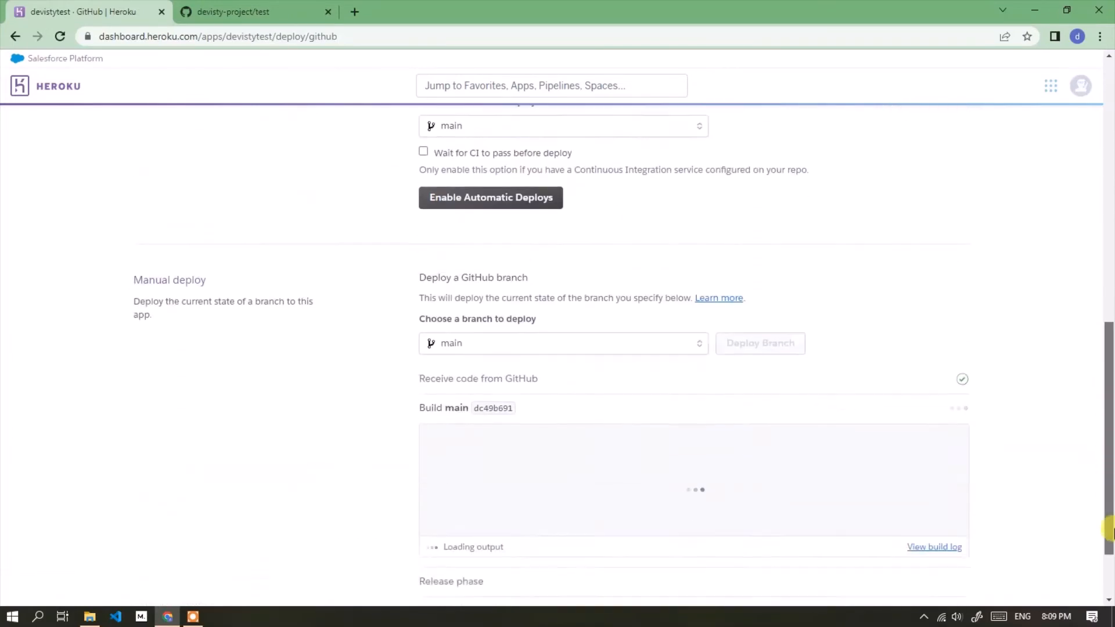
pyautogui.scroll(-3)
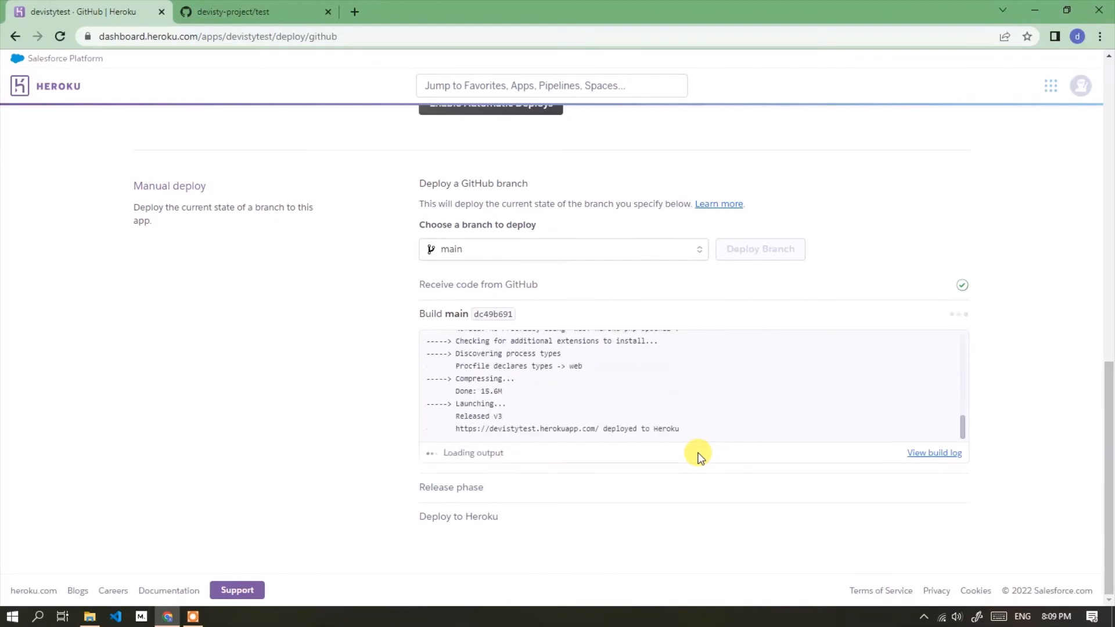
pyautogui.scroll(3)
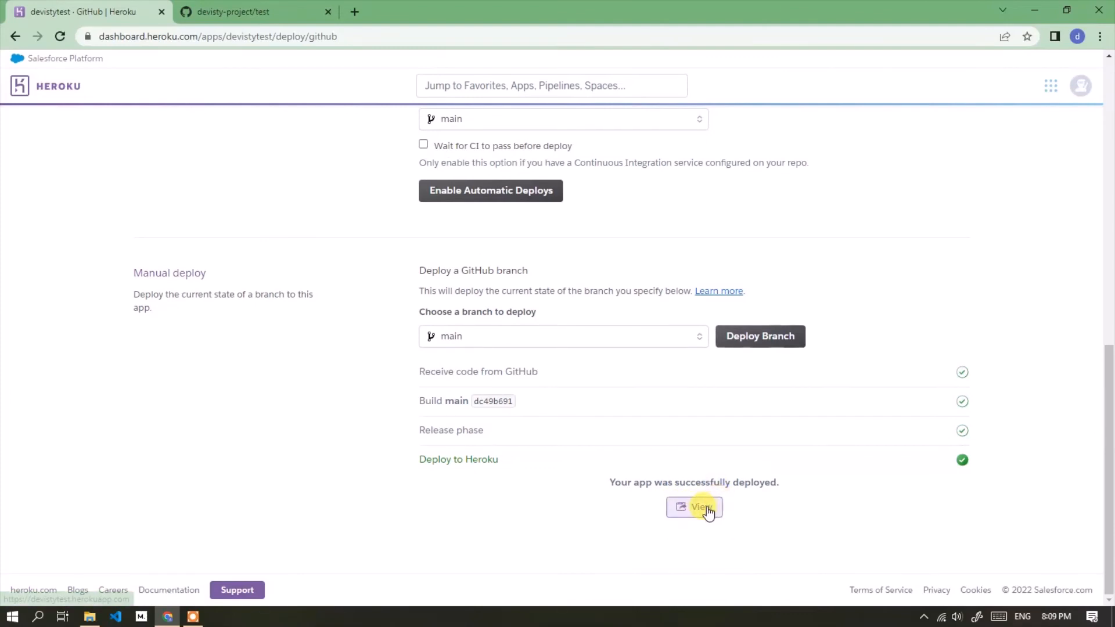
pyautogui.click(694, 507)
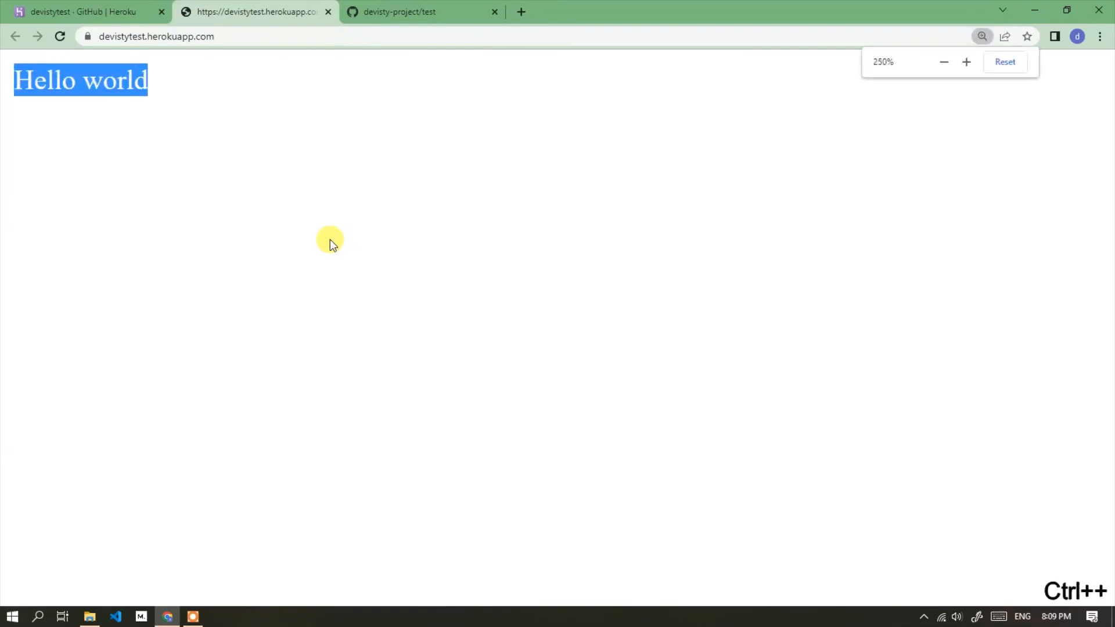